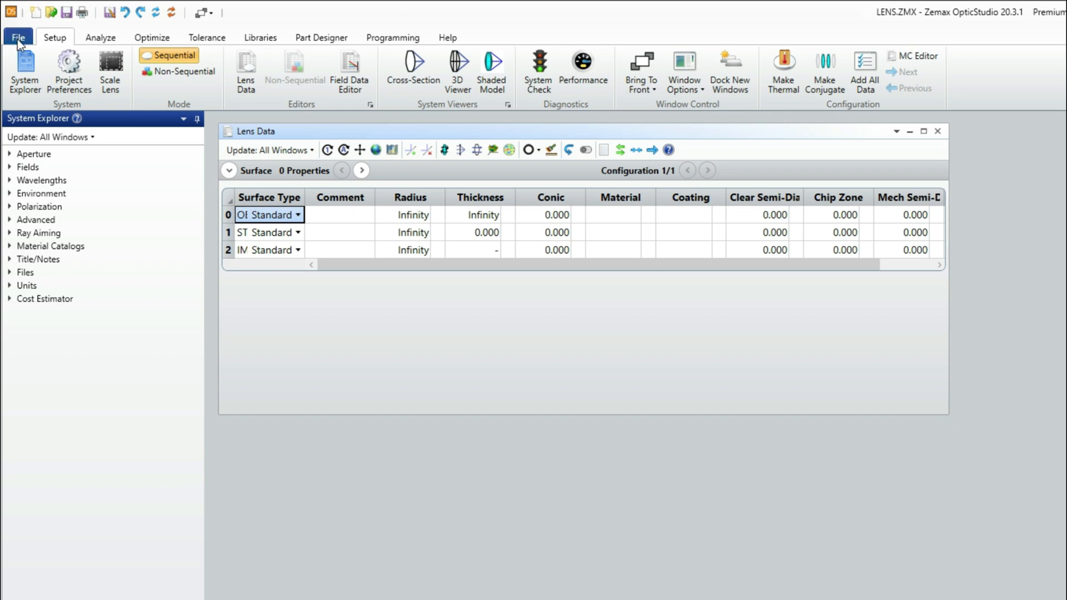
Load the recent 'Double Gauss 28 degree field.zmx' sample, declining to save the empty lens.
left_click(17, 38)
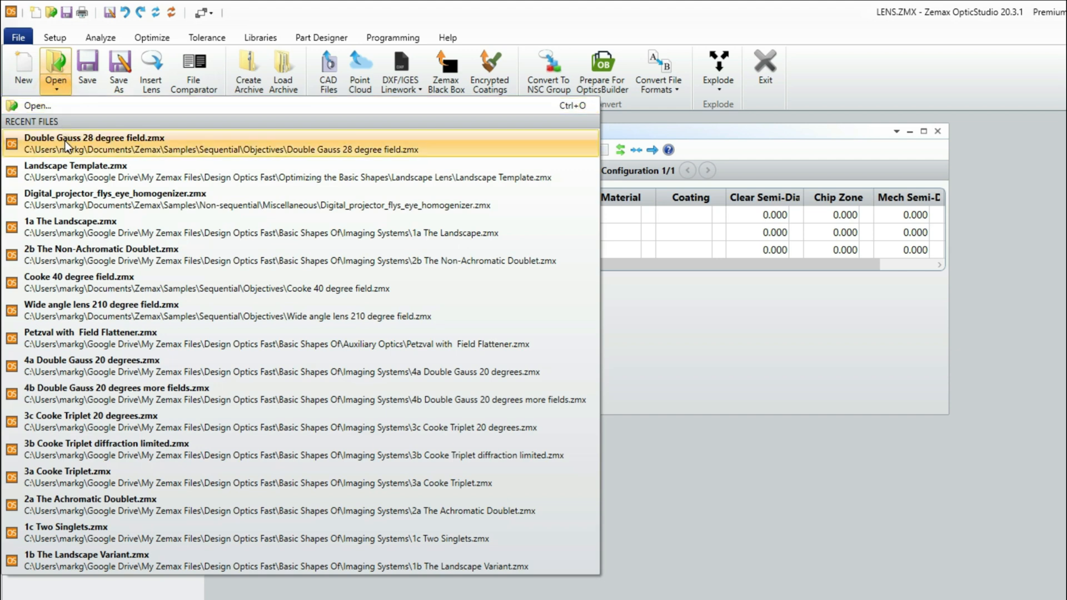
left_click(72, 142)
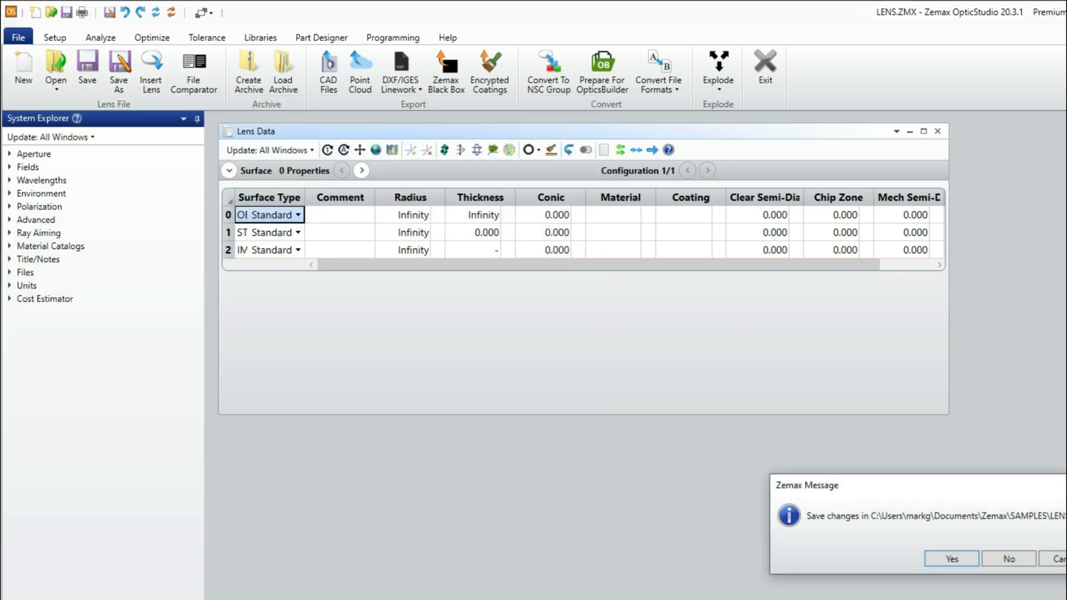
left_click(955, 558)
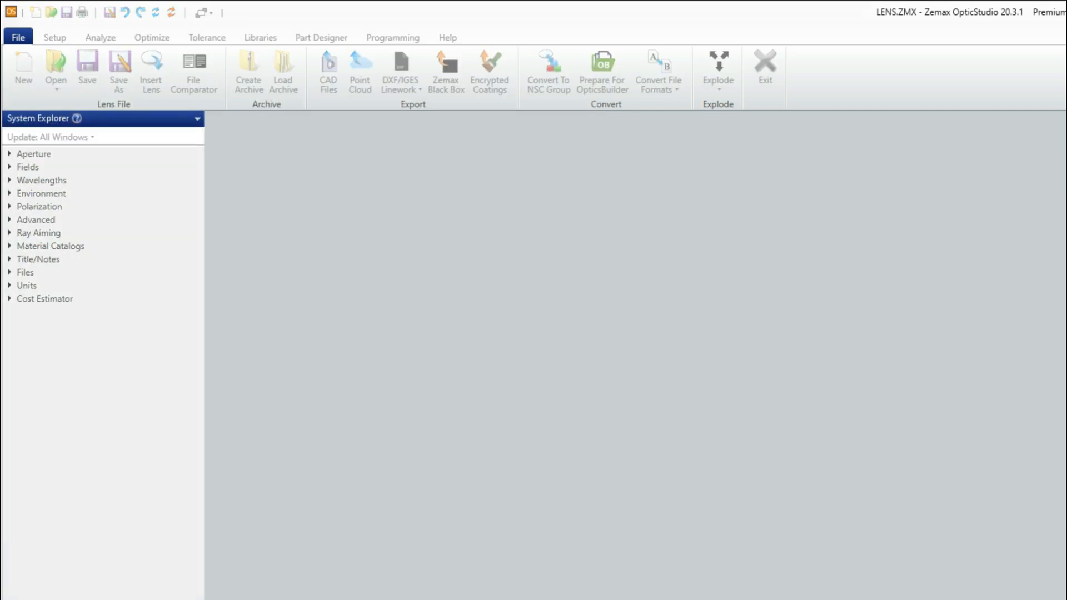
left_click(54, 67)
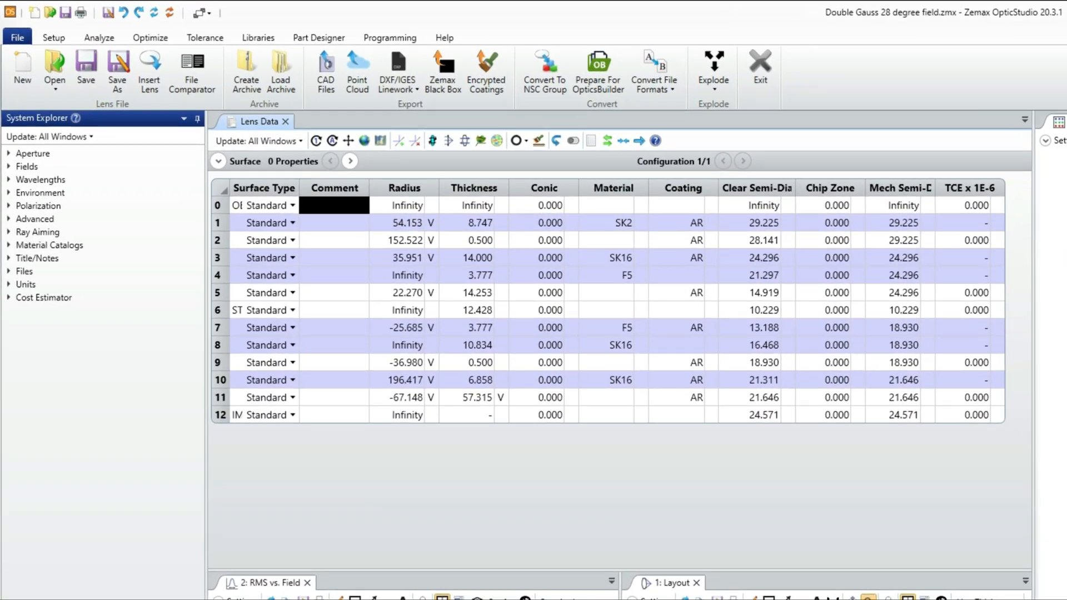
mouse_move(620, 507)
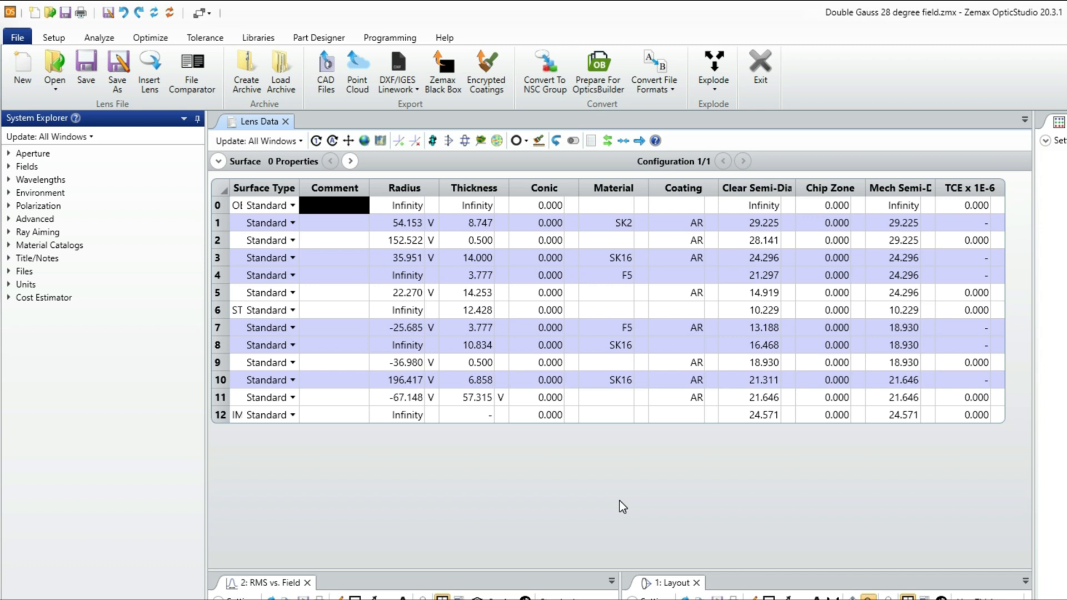
mouse_move(371, 411)
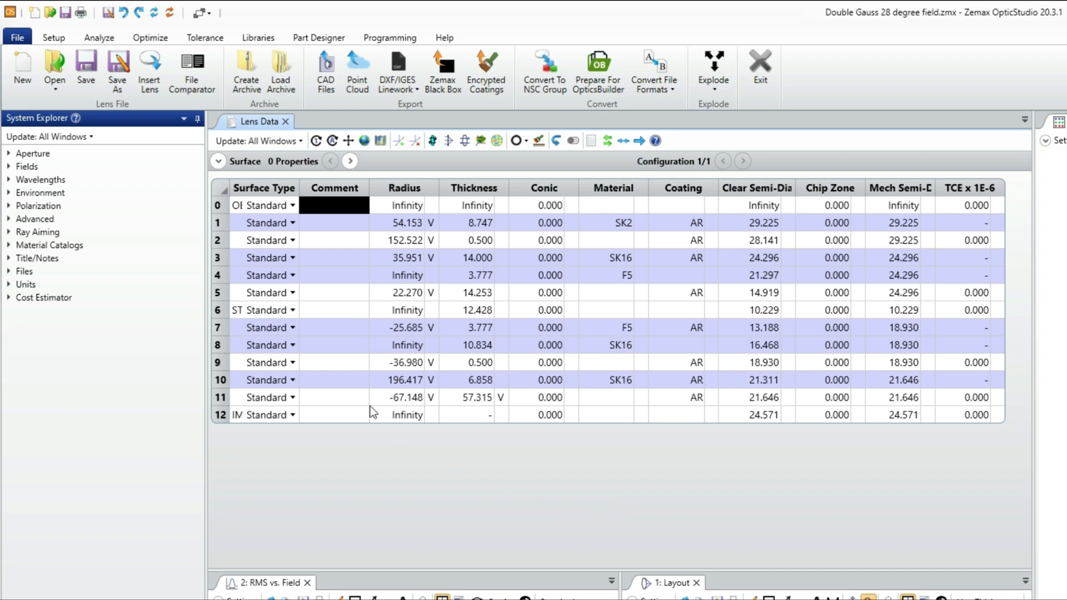
mouse_move(532, 193)
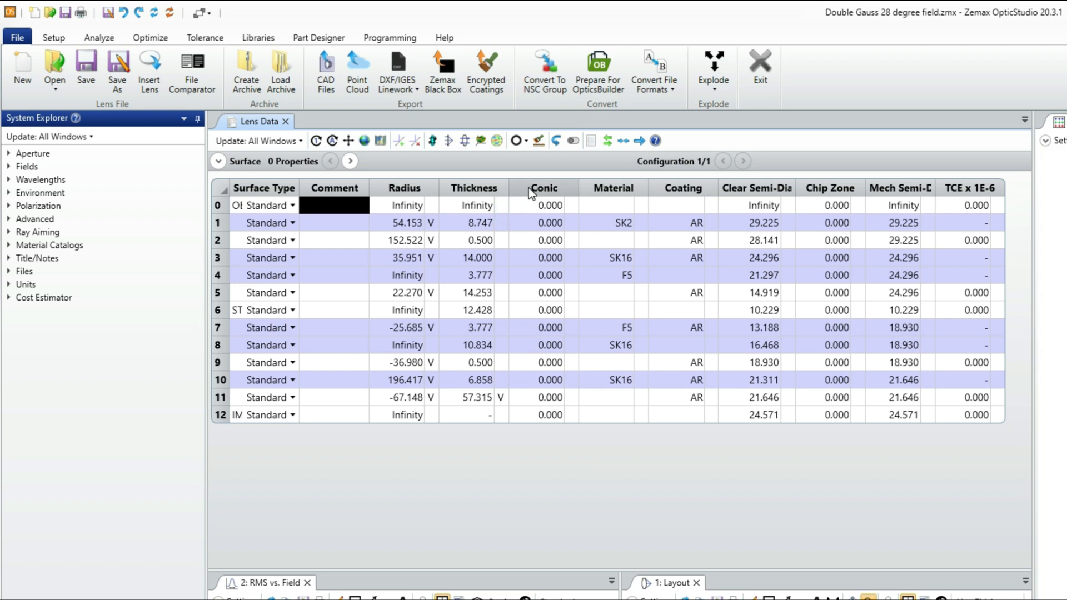
mouse_move(679, 205)
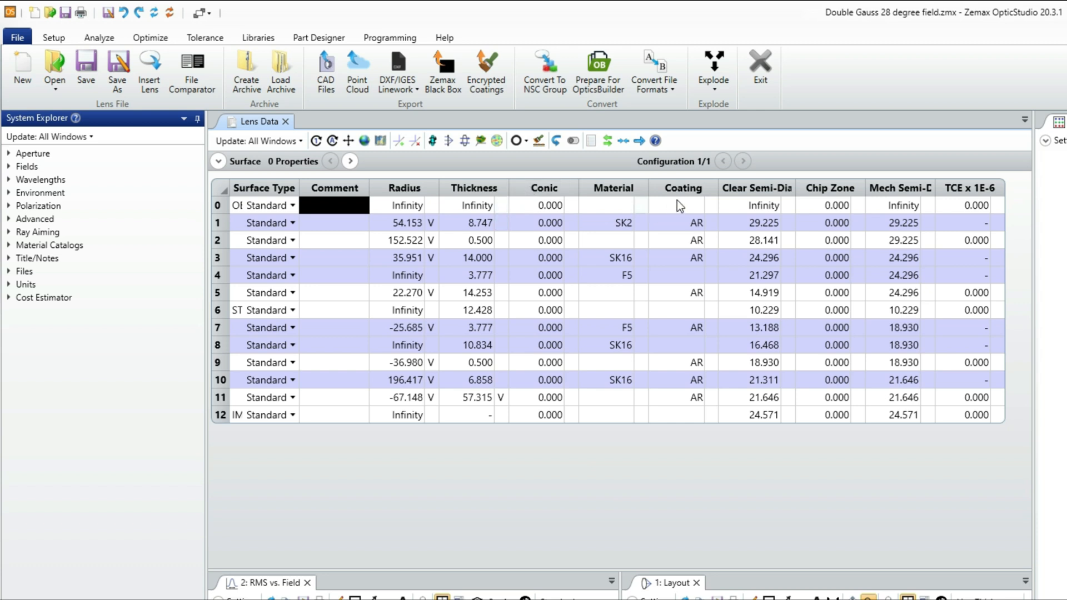
mouse_move(690, 198)
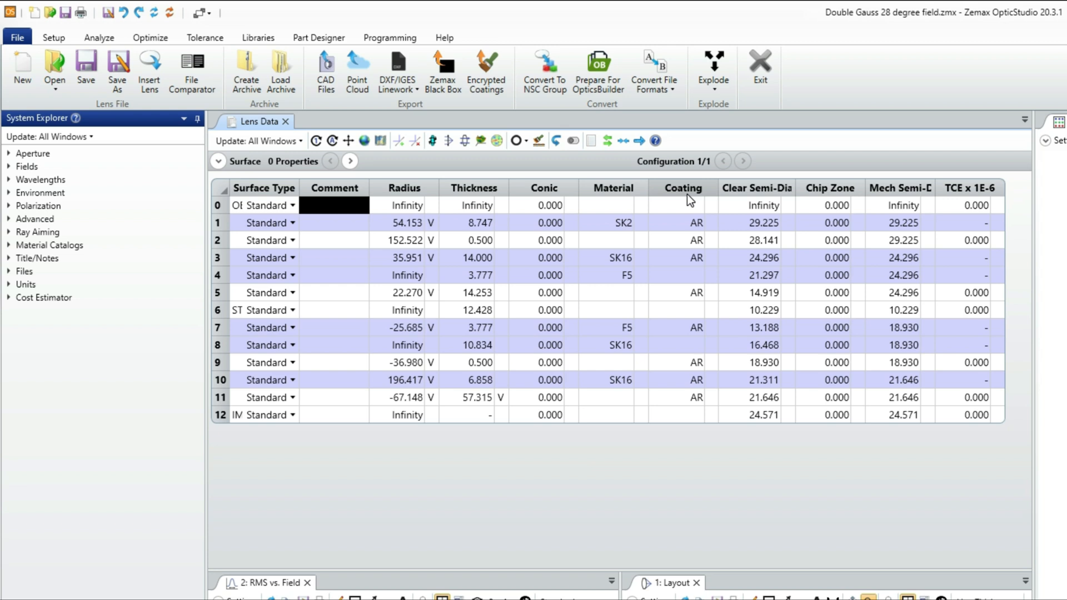
mouse_move(845, 191)
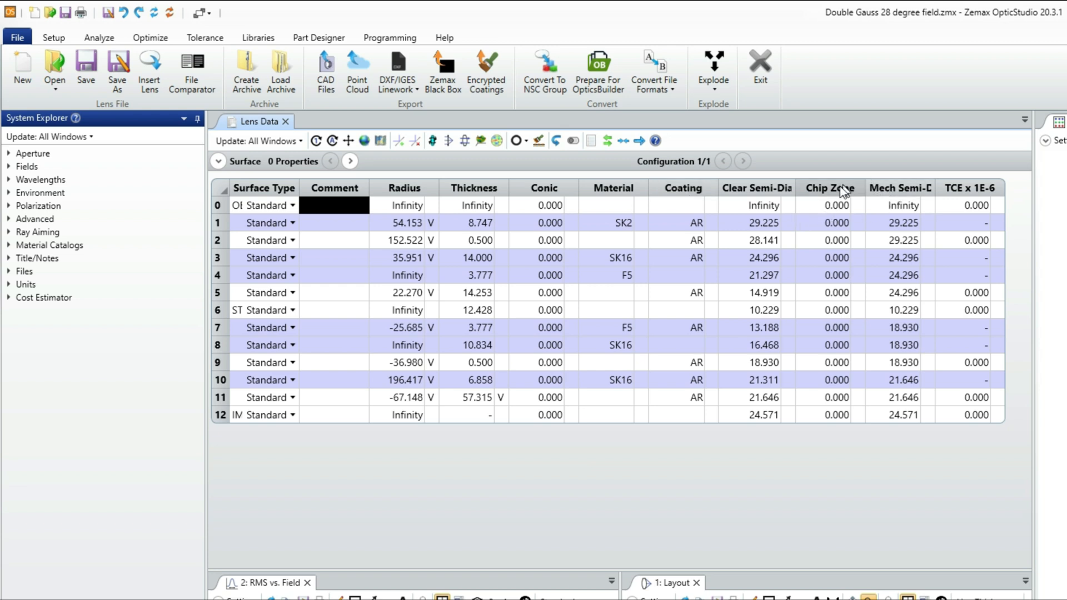
mouse_move(874, 189)
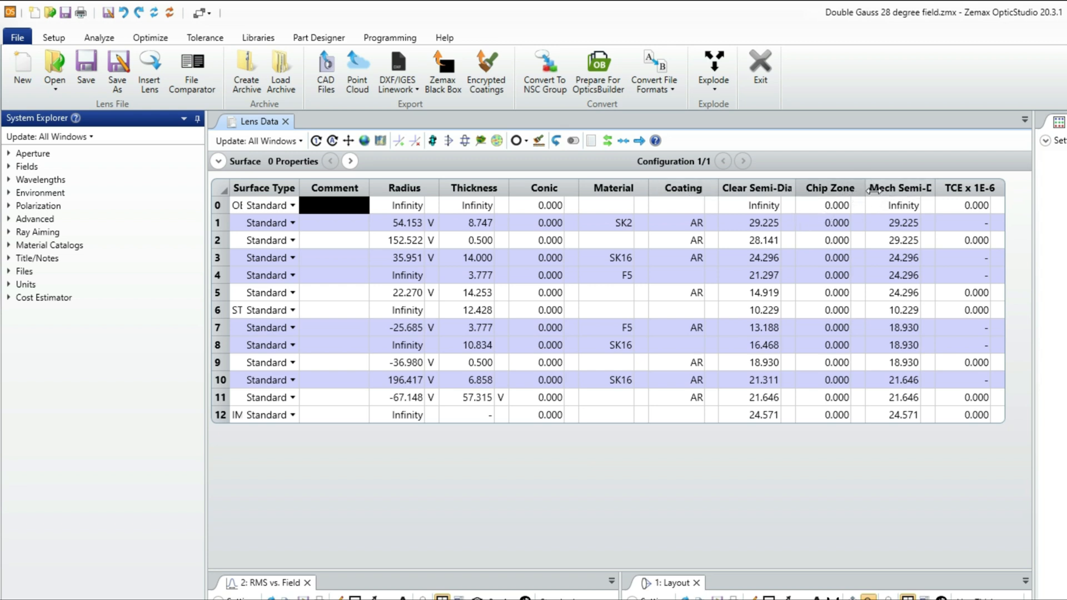
mouse_move(892, 203)
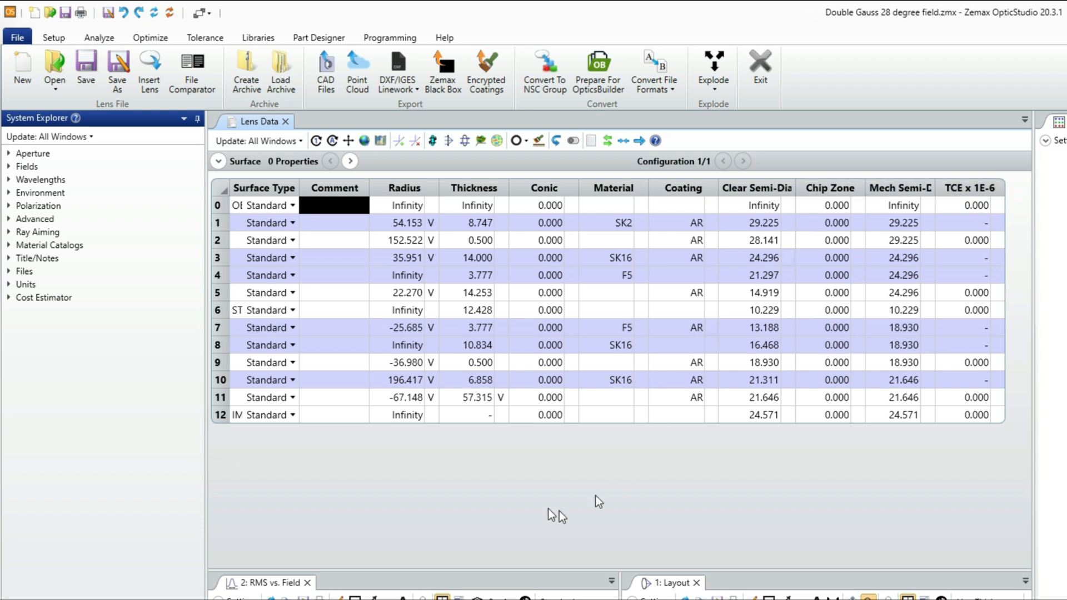
Select the Conic and Coating columns in the Lens Data editor for hiding.
left_click(544, 188)
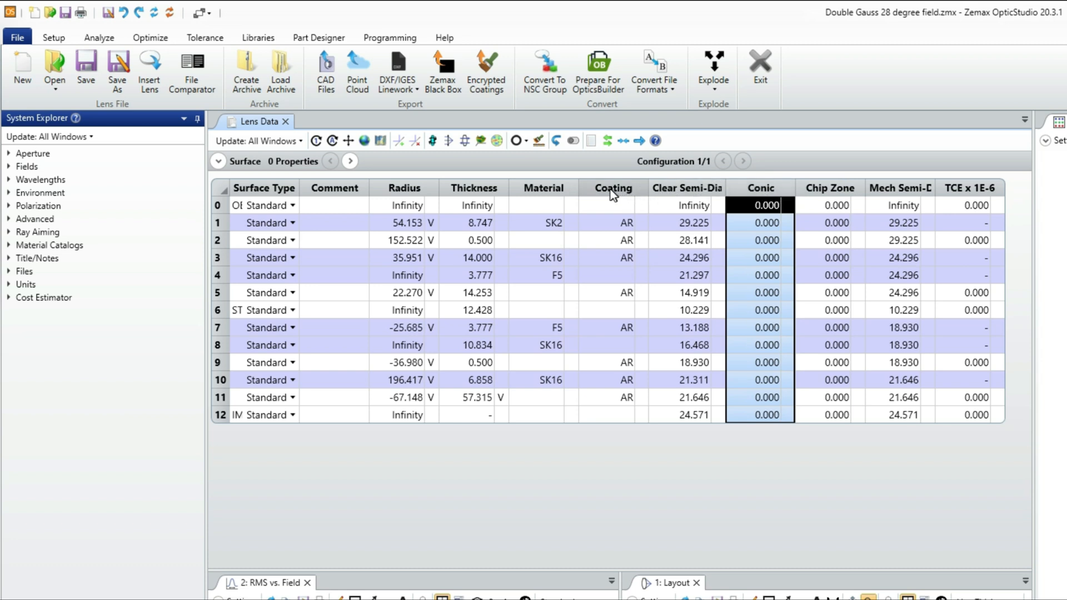
left_click(613, 188)
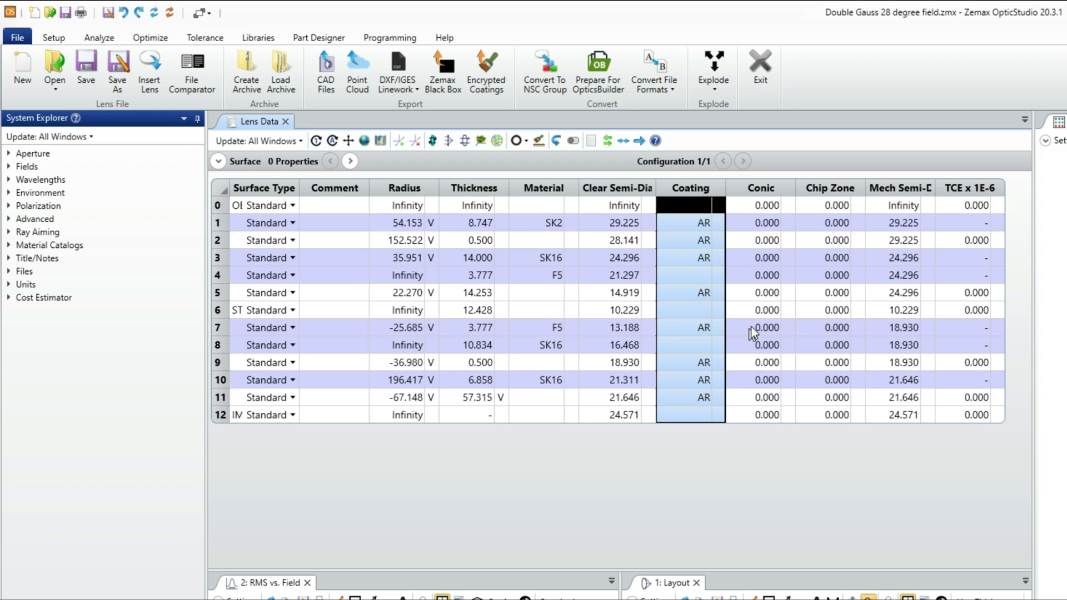
mouse_move(687, 191)
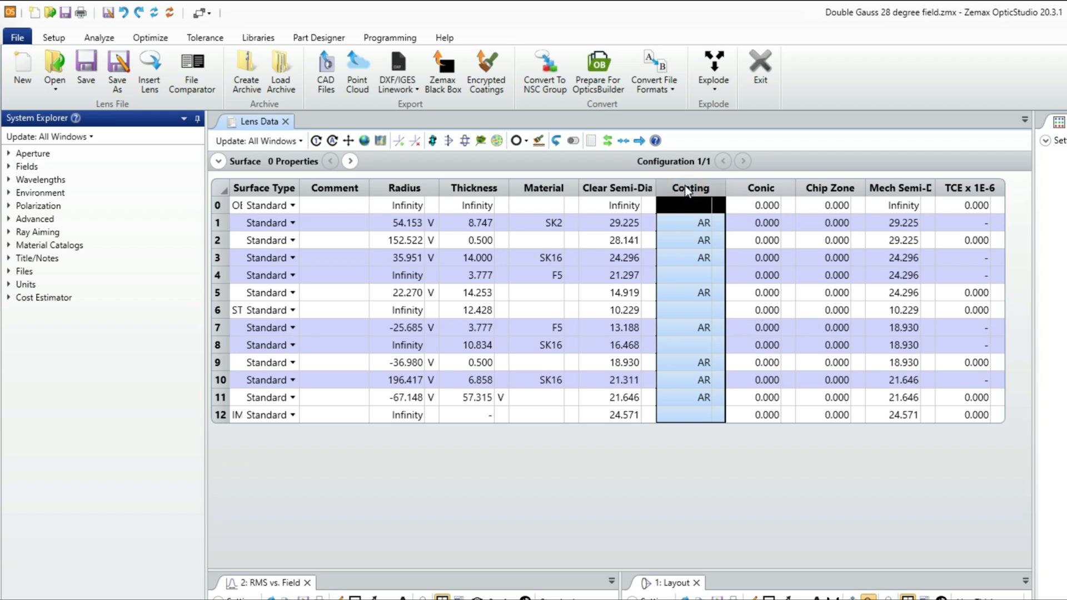
mouse_move(770, 198)
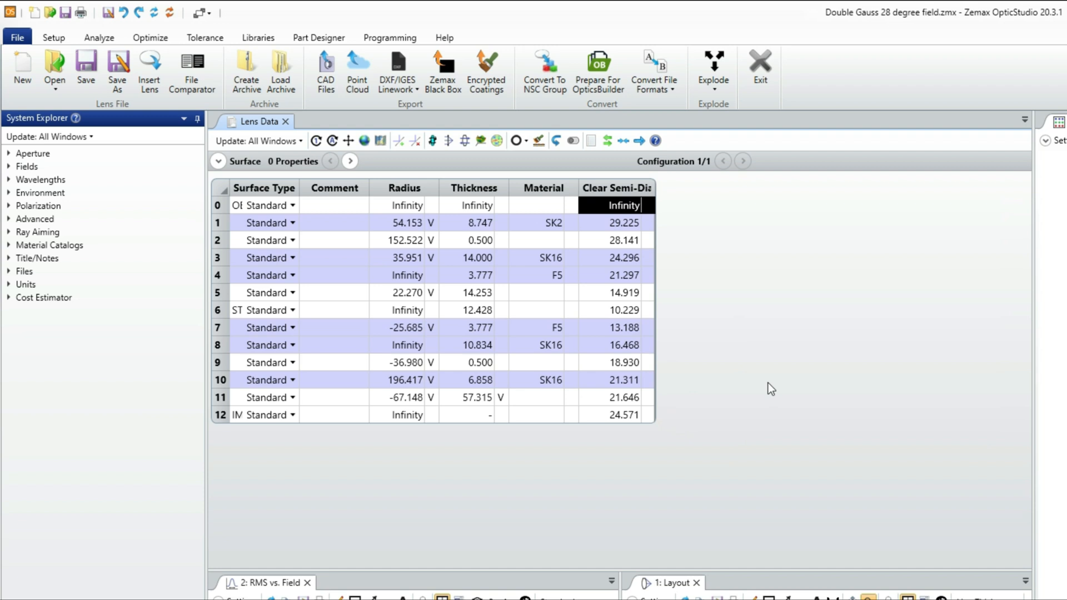
mouse_move(836, 478)
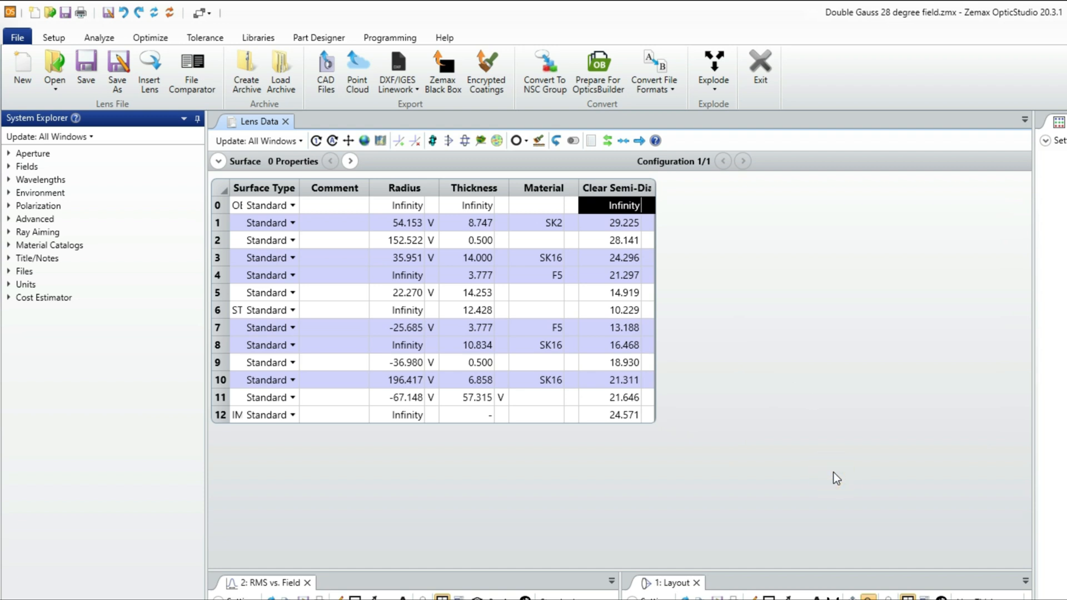
mouse_move(467, 333)
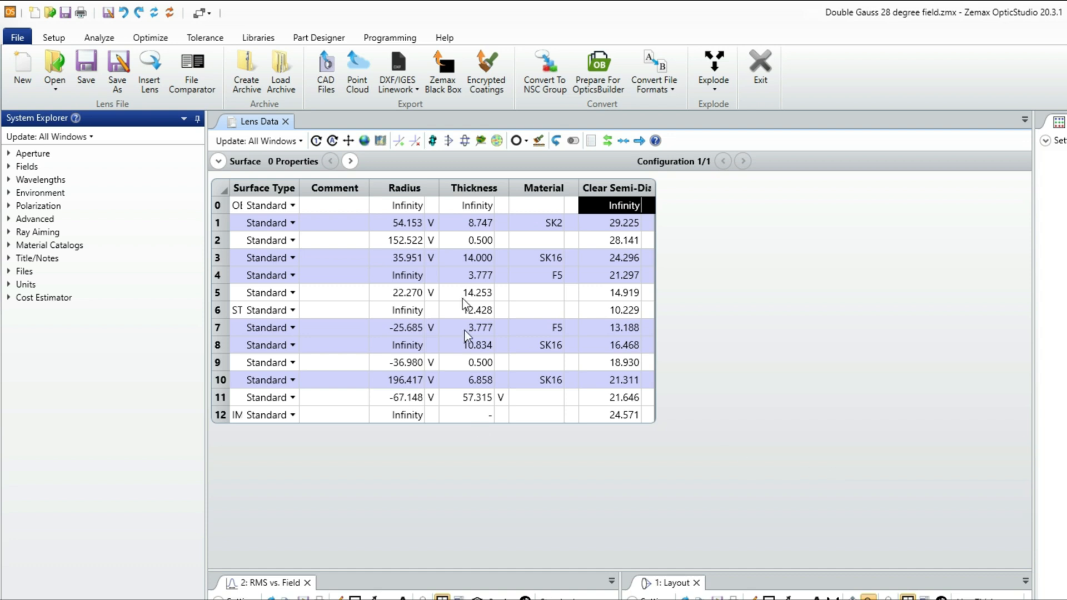
mouse_move(482, 230)
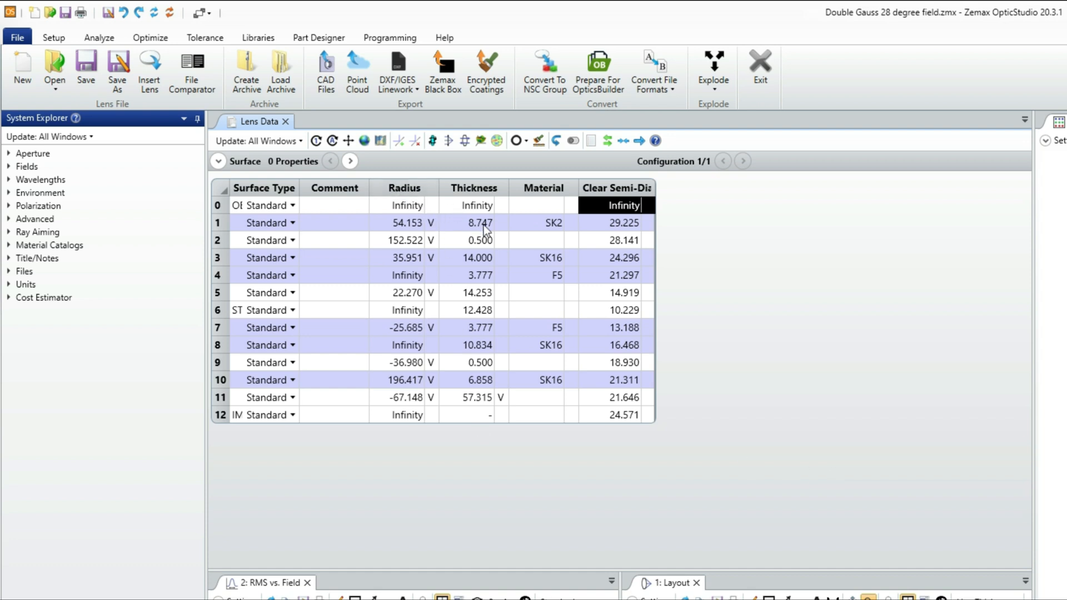
mouse_move(485, 229)
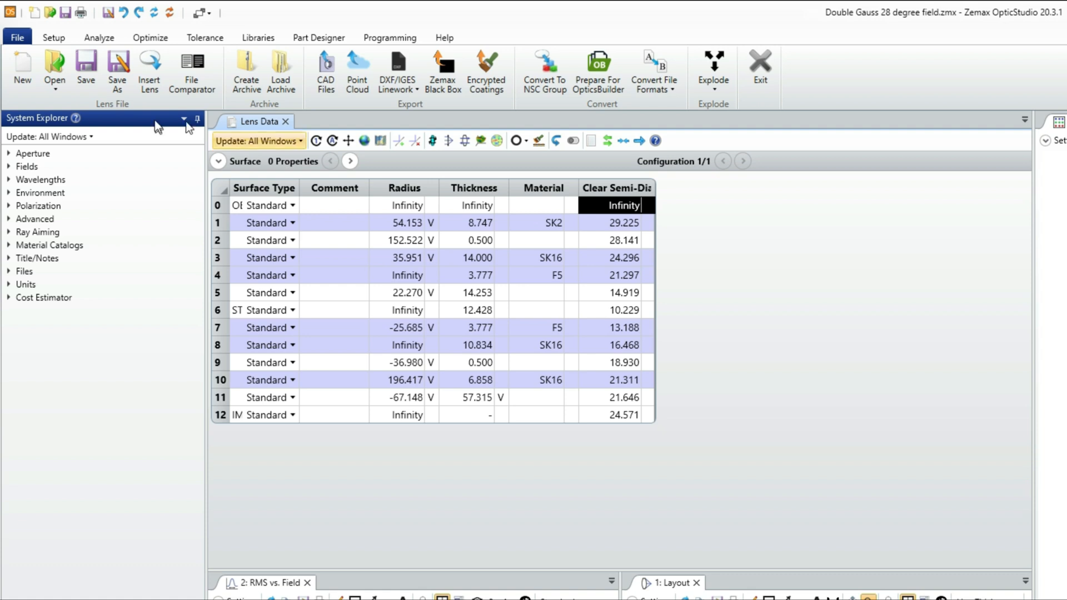
Bring up Project Preferences from the Setup ribbon at the Editors category.
left_click(54, 38)
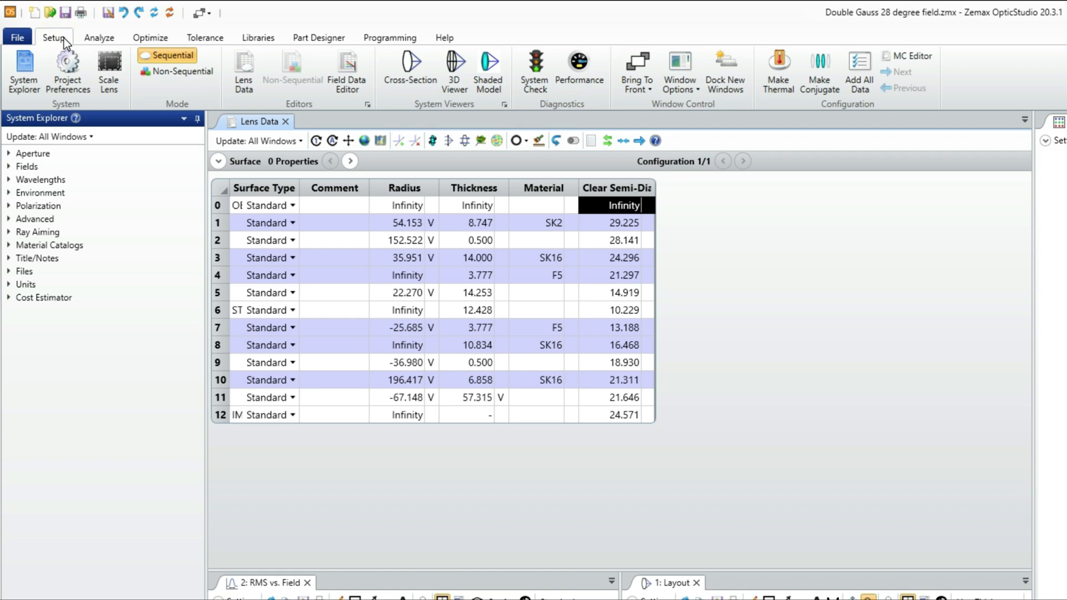
mouse_move(69, 72)
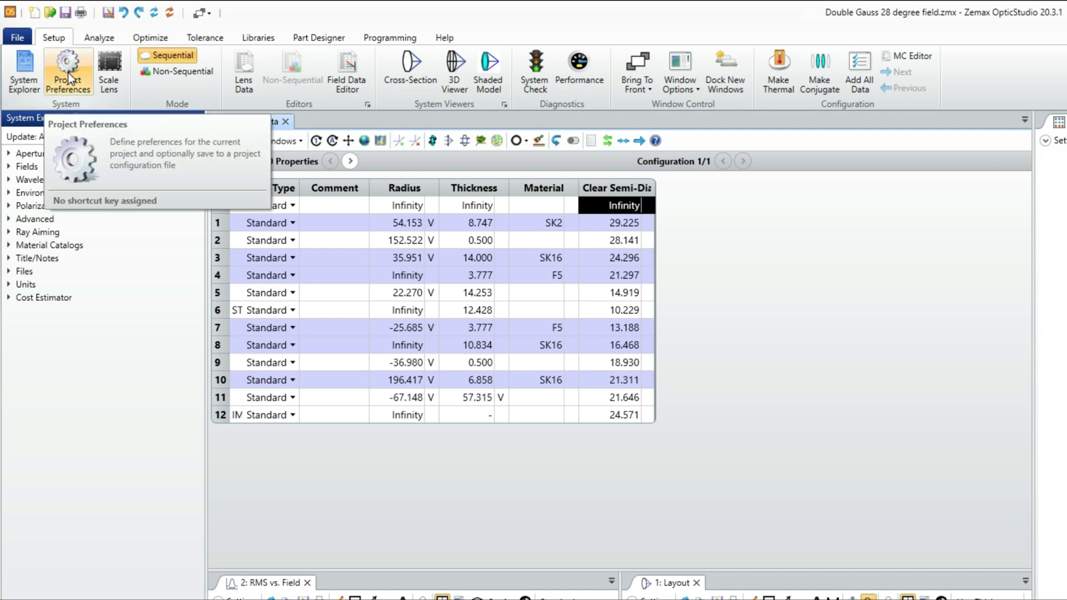
left_click(68, 65)
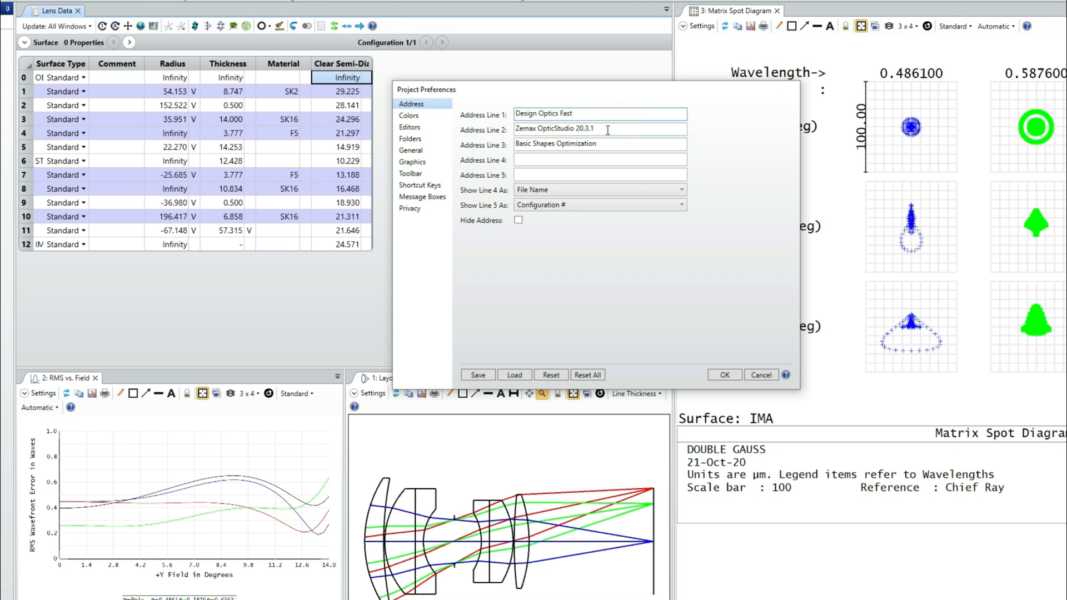
left_click(598, 129)
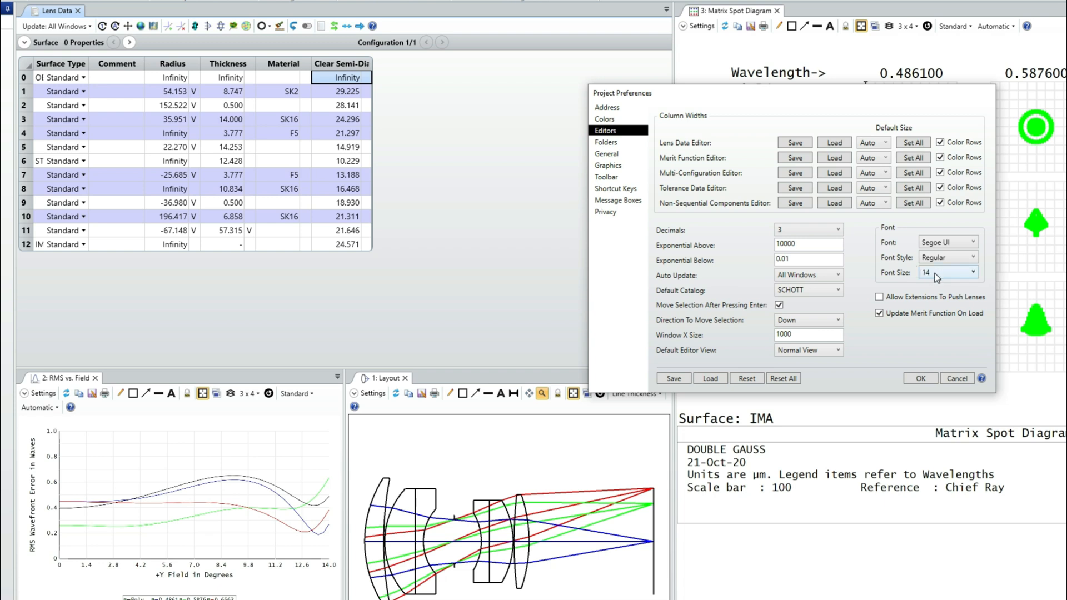
Set the Lens Data and Merit Function editors to a default column size of 20.
left_click(969, 271)
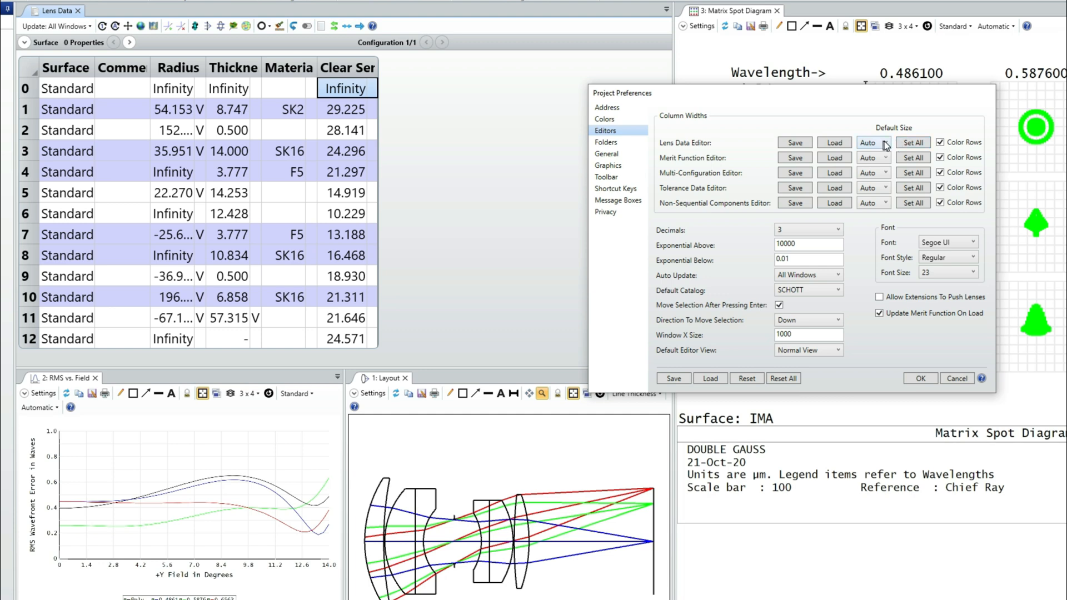
left_click(884, 142)
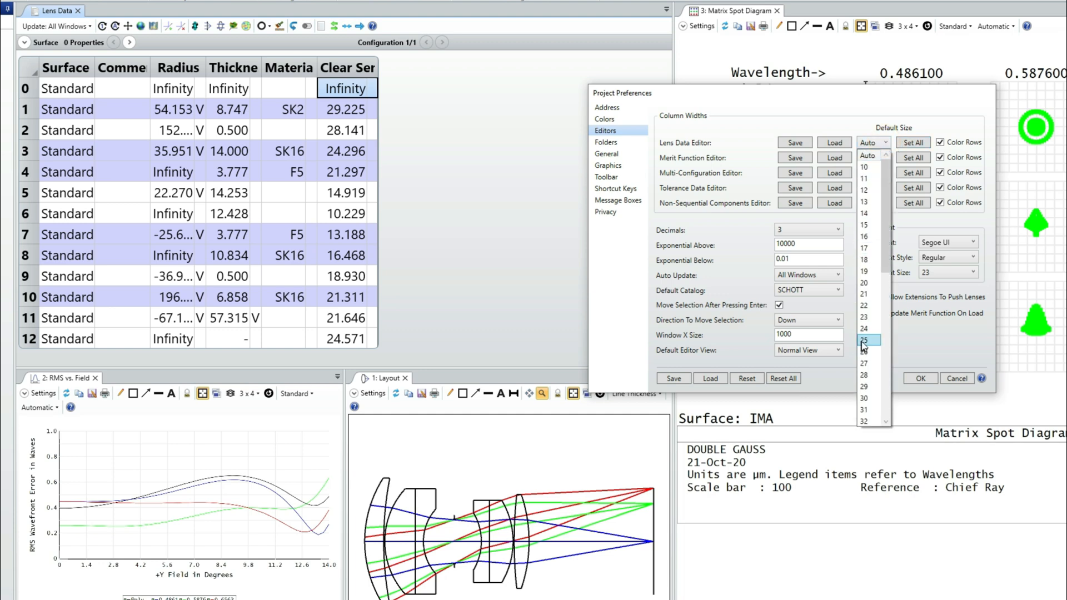
left_click(867, 340)
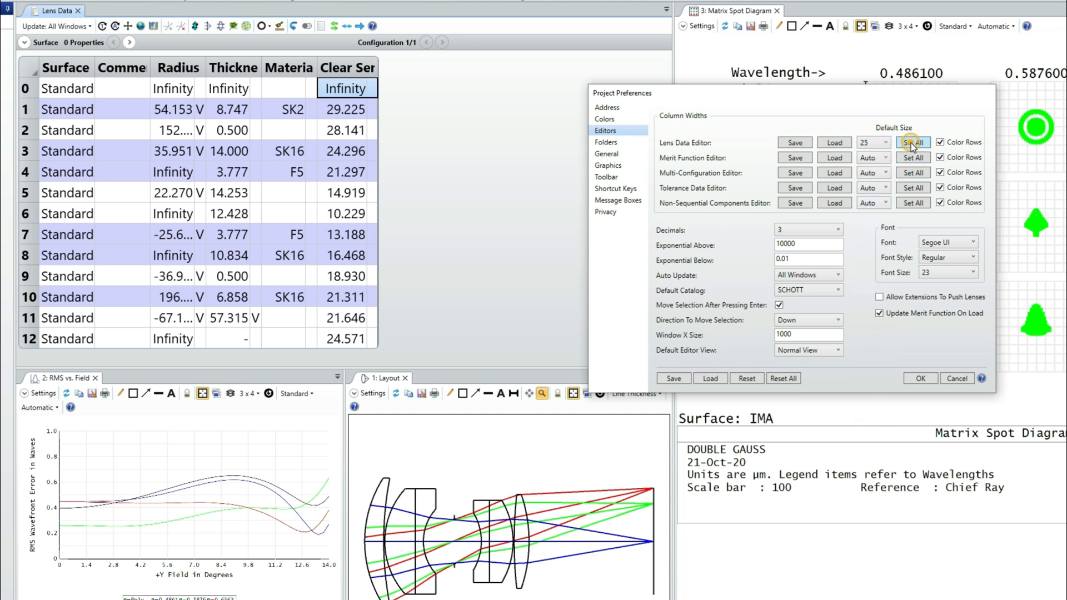
left_click(913, 143)
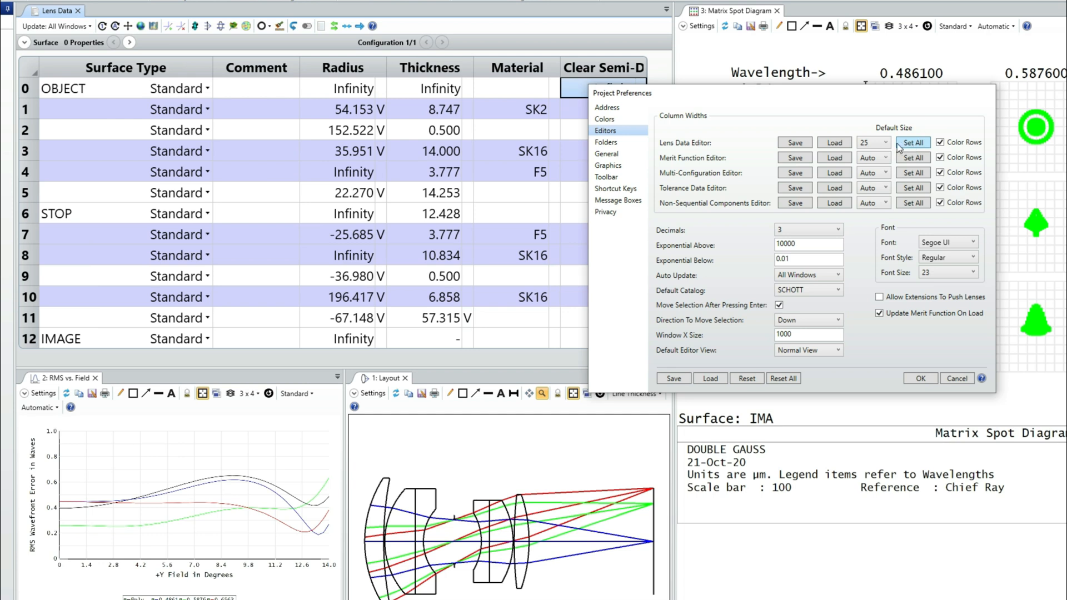
left_click(884, 143)
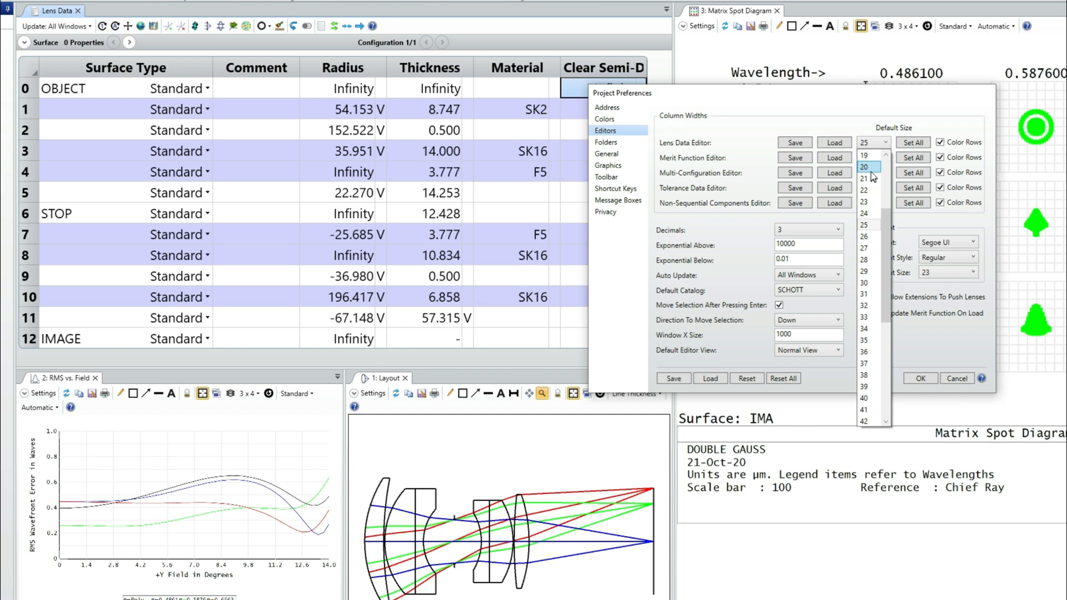
left_click(870, 167)
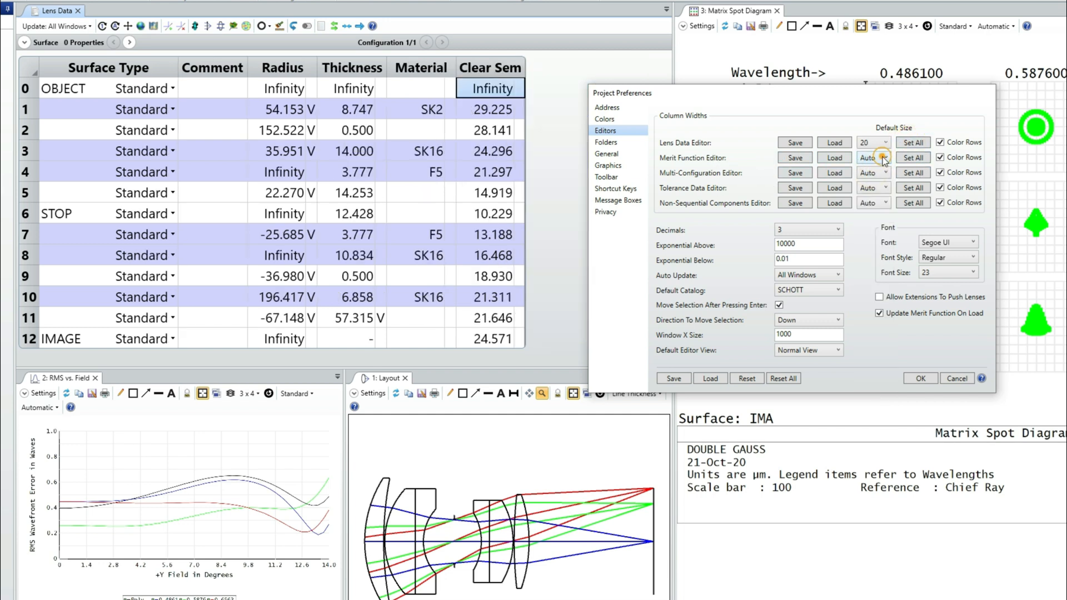
left_click(885, 158)
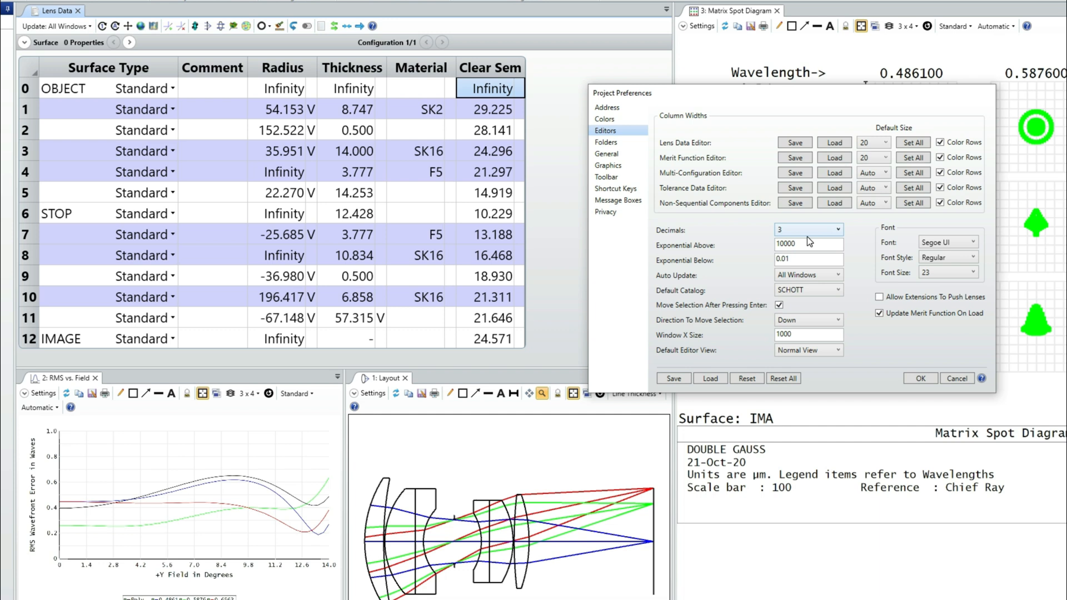
Show editor values with 2 decimals and move to the Folders preferences page.
left_click(839, 229)
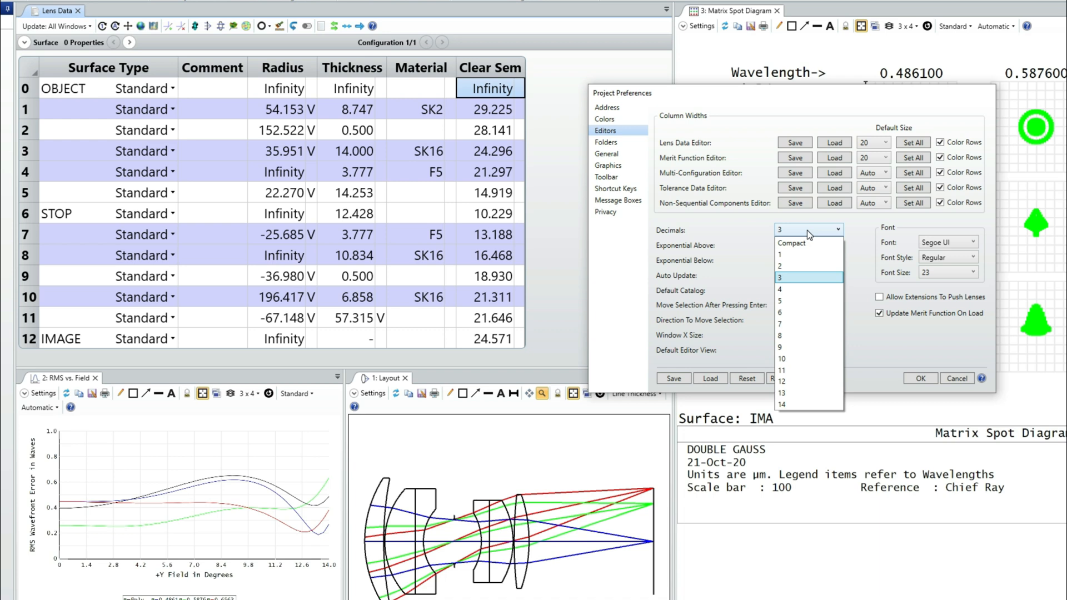
left_click(780, 278)
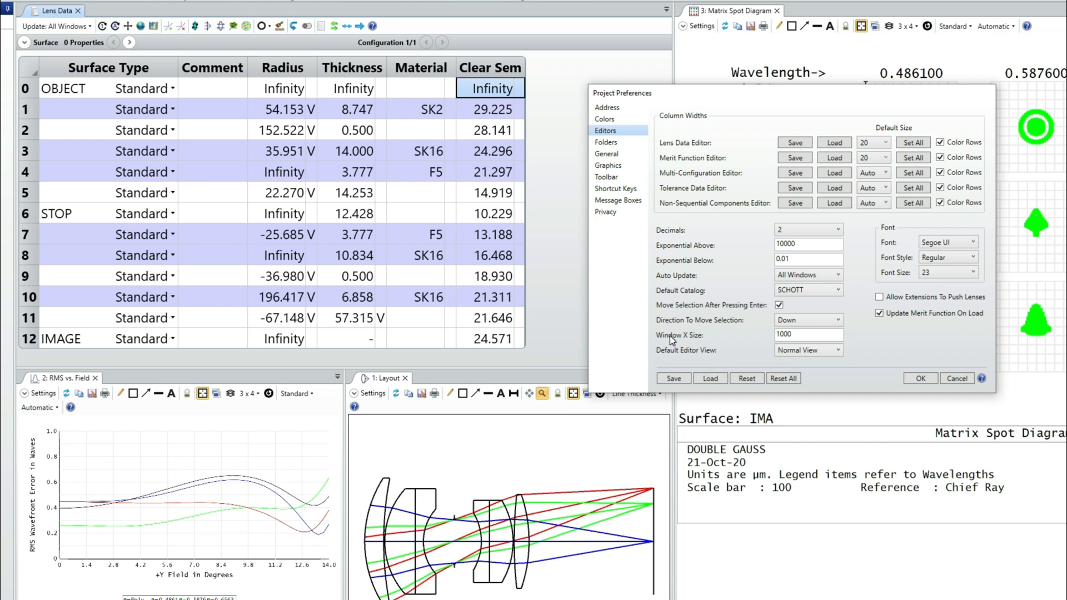
left_click(809, 335)
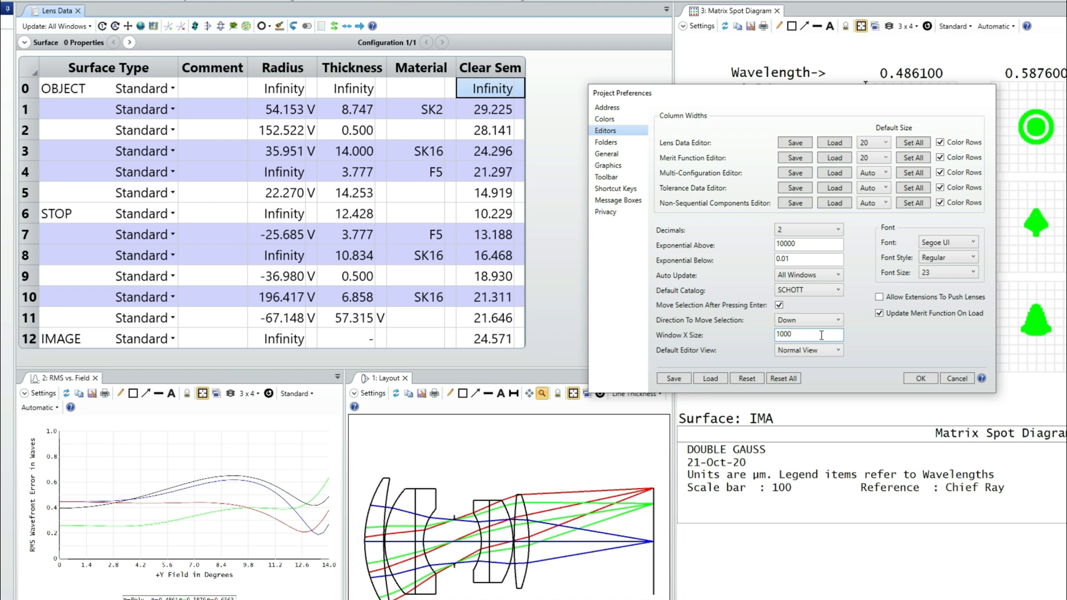
left_click(605, 143)
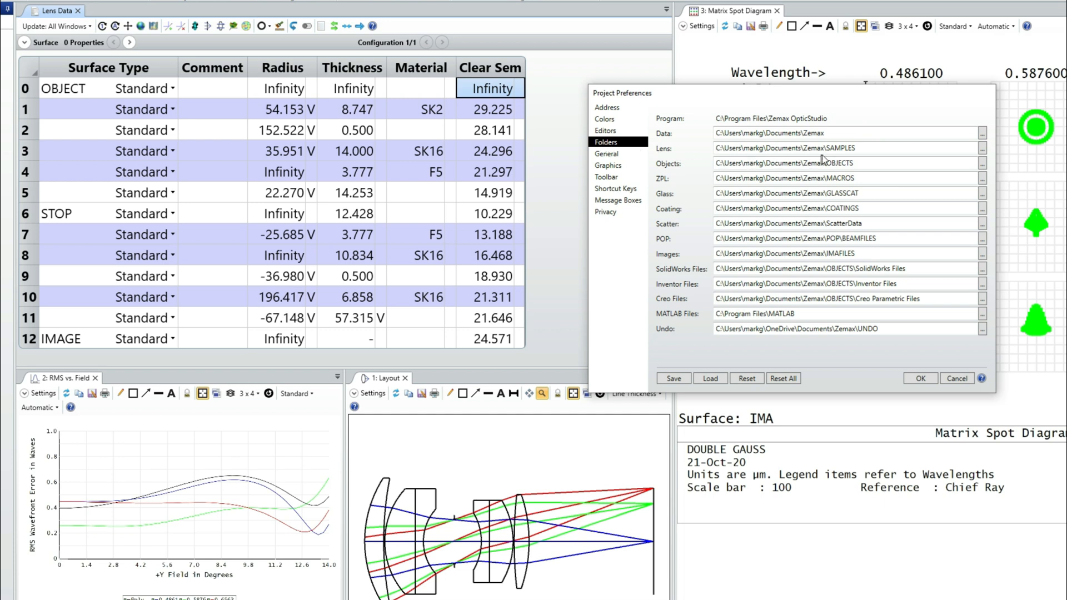
Point the default lens folder to Google Drive > My Zemax Files > Design Optics Fast > Optimizing the Basic Shapes.
left_click(865, 163)
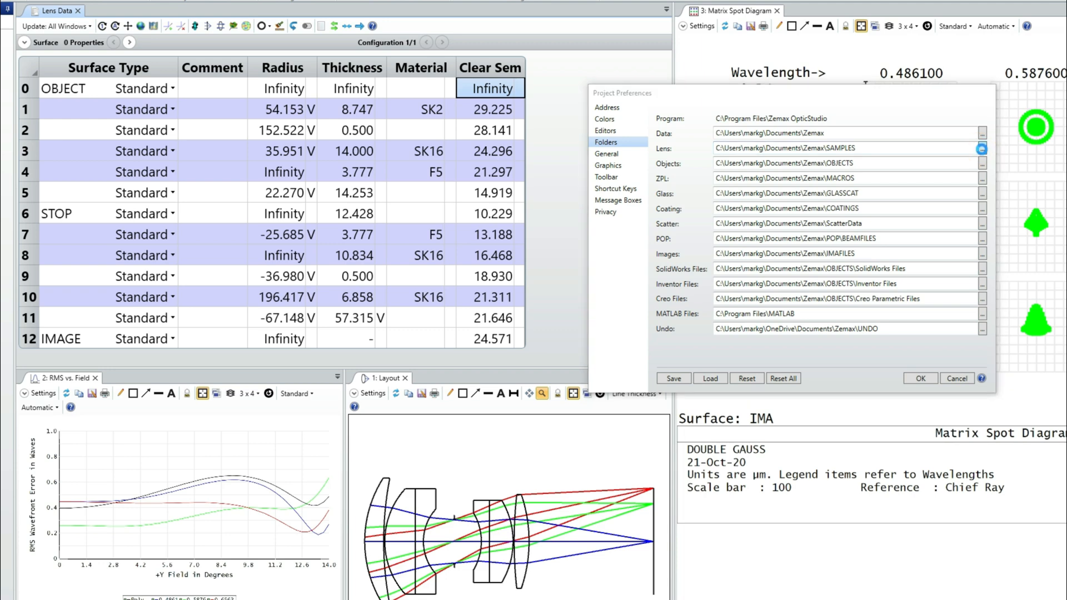
left_click(981, 149)
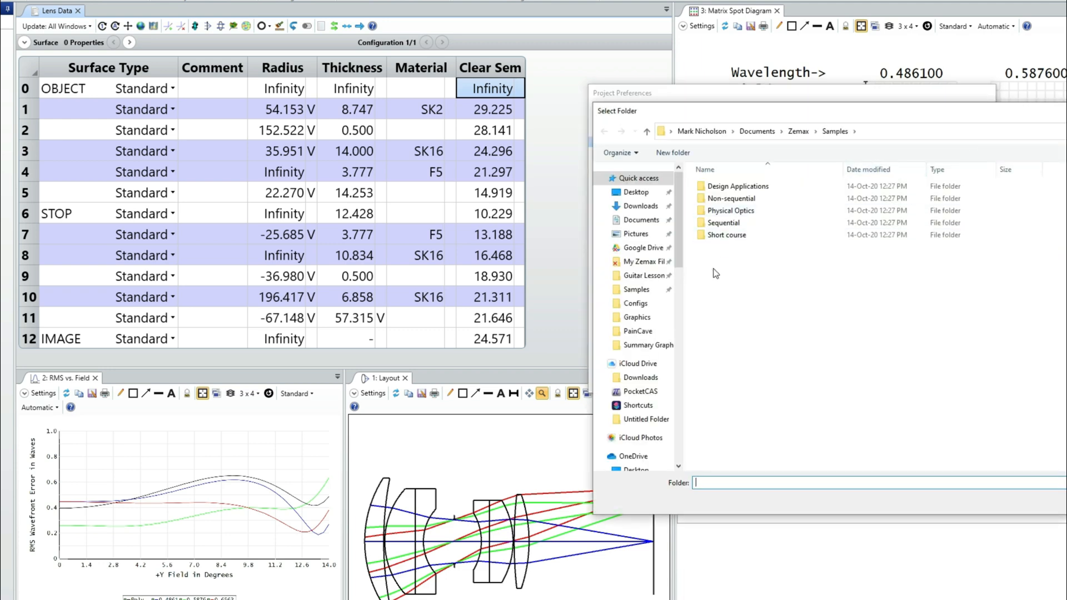
left_click(645, 247)
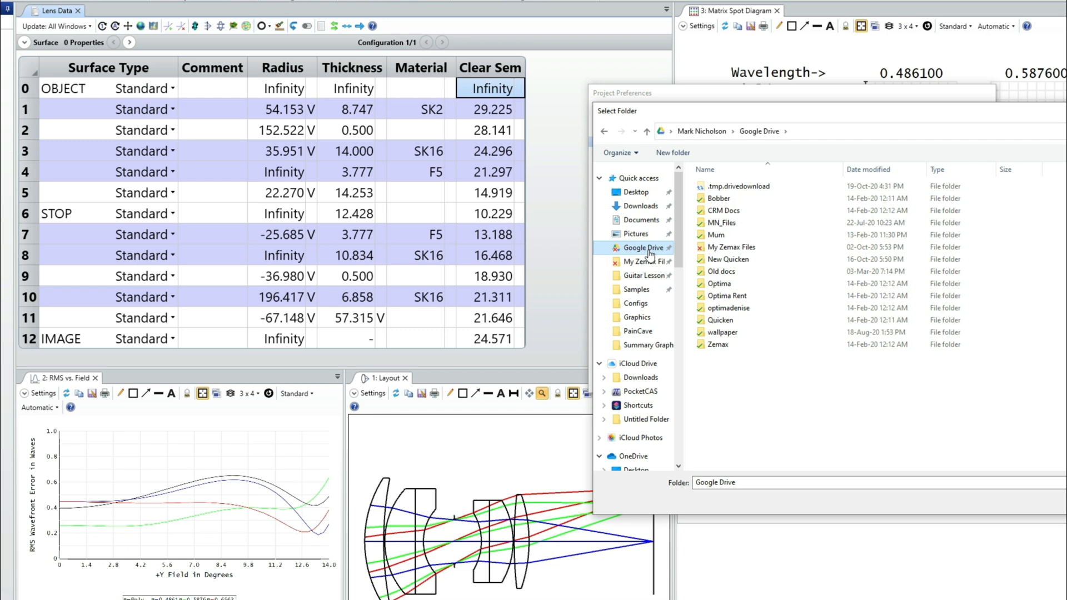
double_click(732, 246)
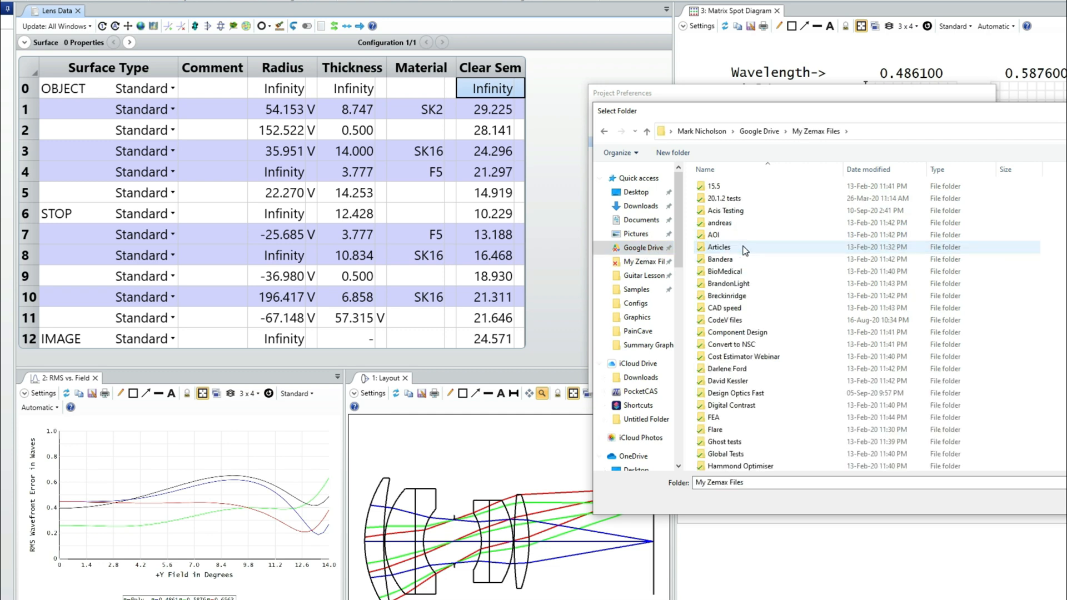
scroll("down", 3)
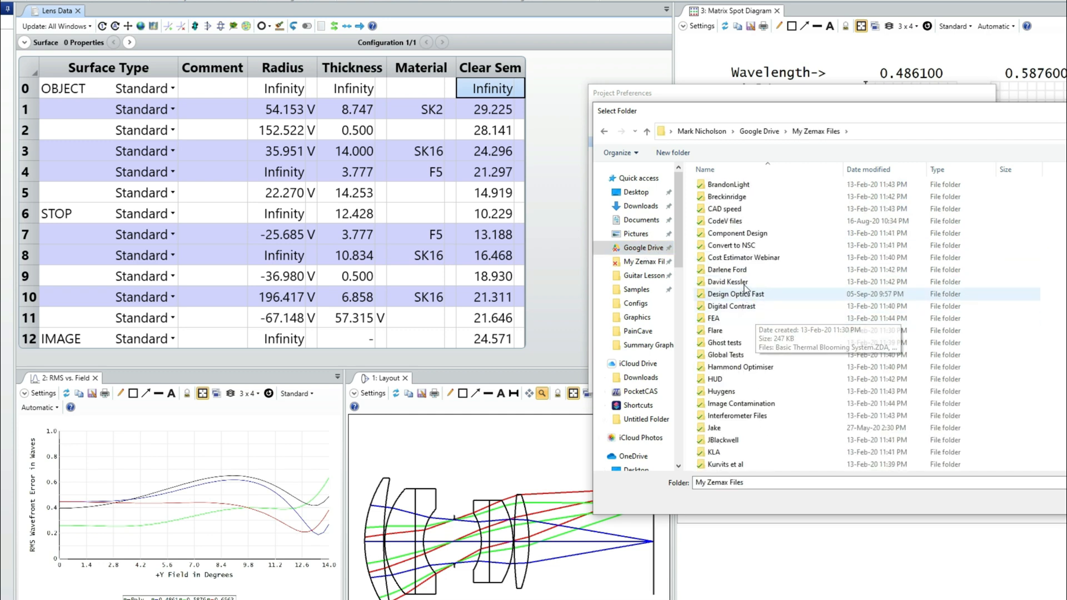
double_click(736, 294)
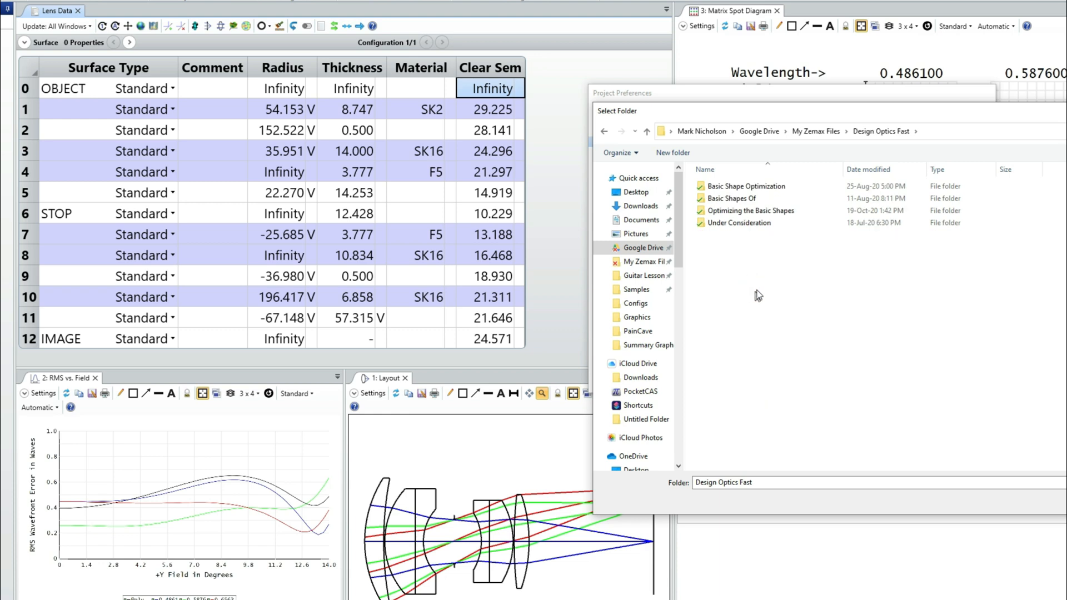
double_click(752, 212)
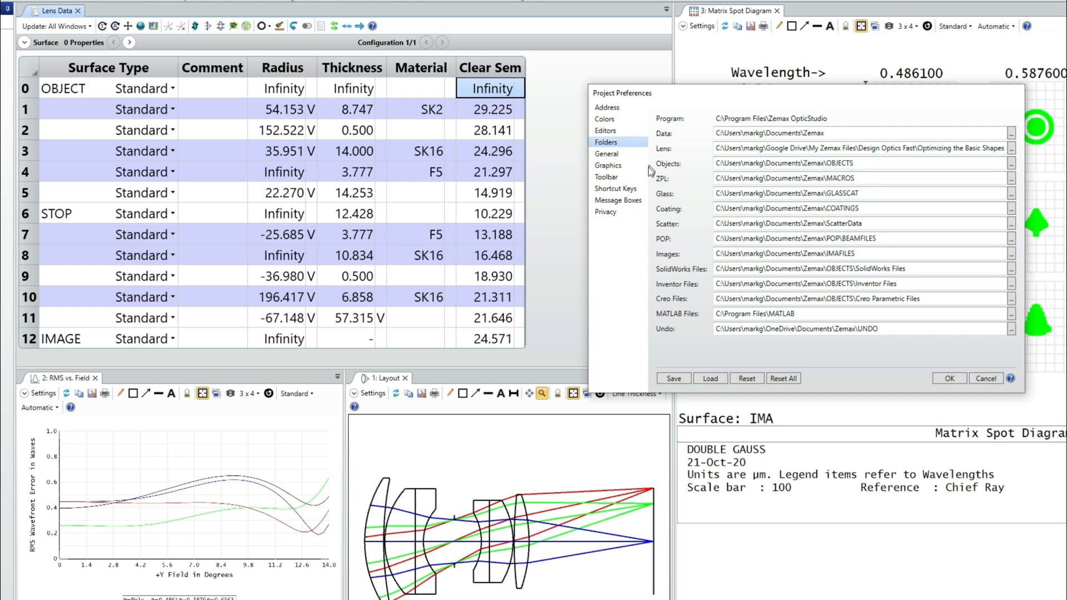
mouse_move(698, 284)
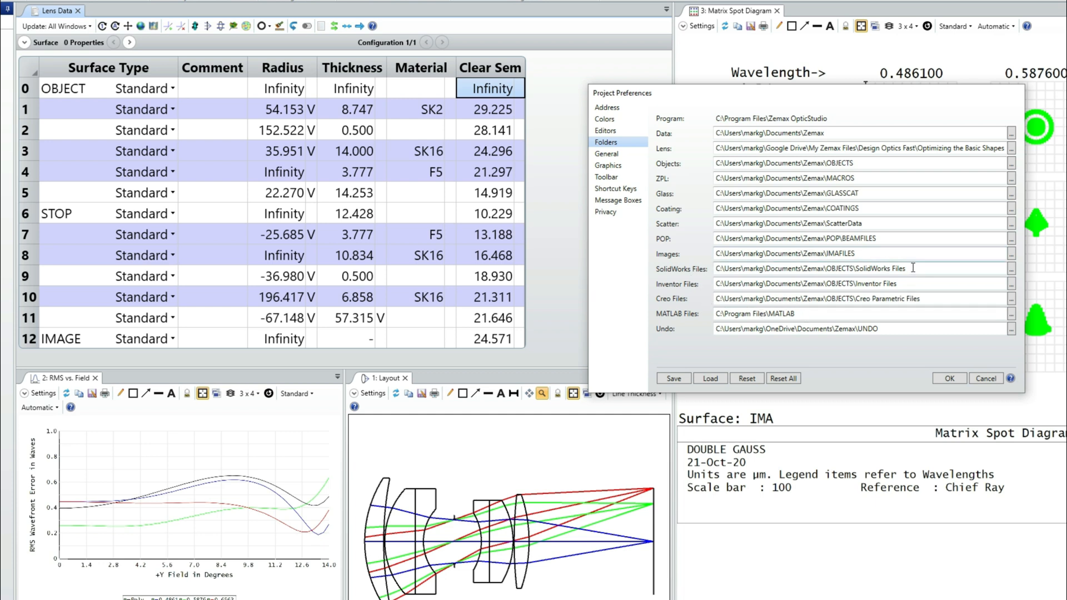
mouse_move(941, 282)
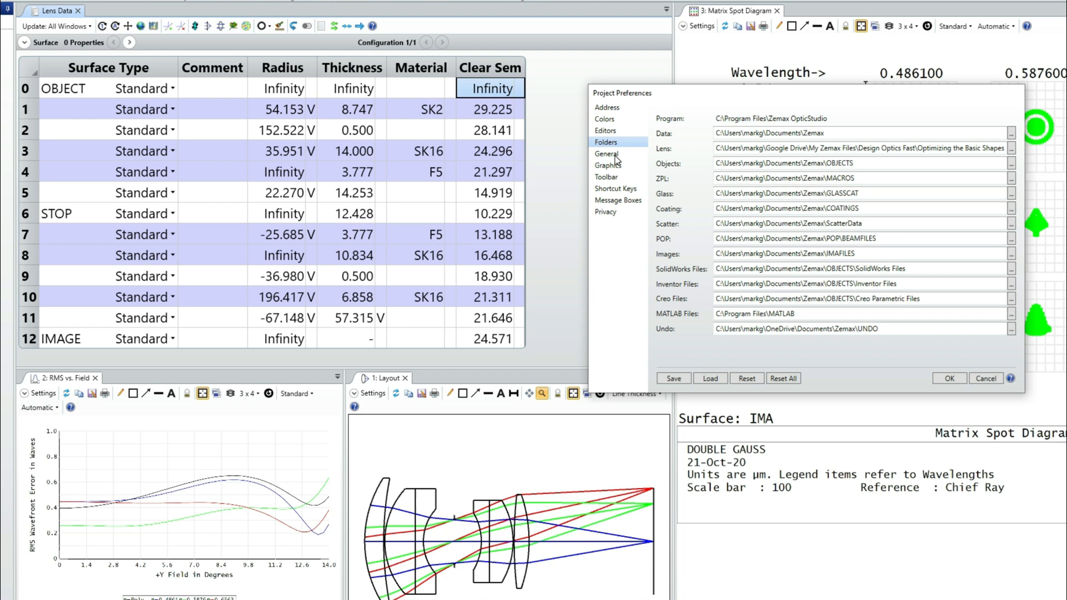
left_click(606, 154)
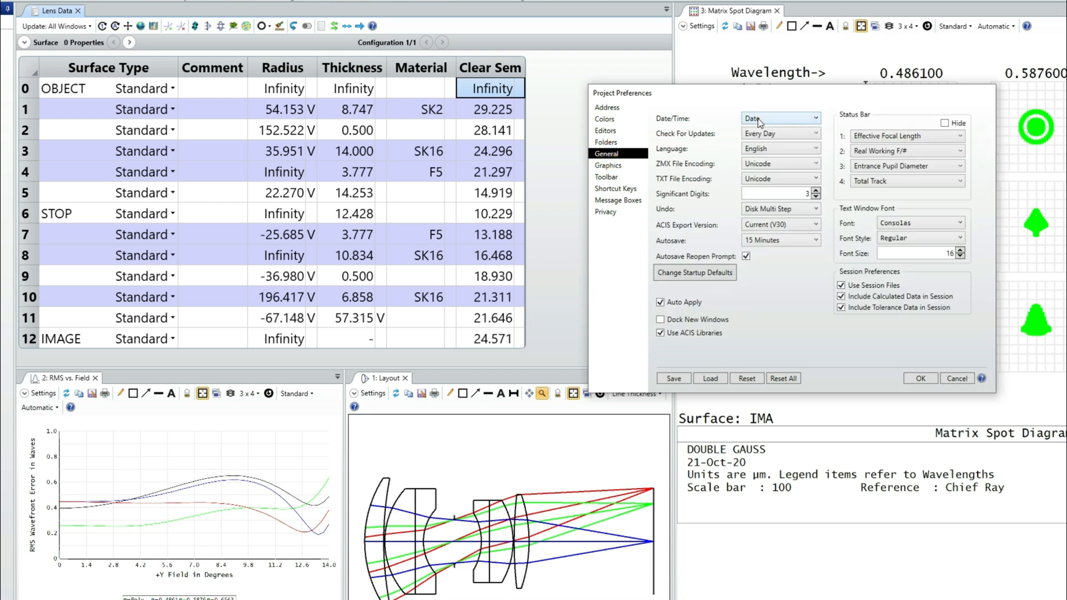
Remove the date stamp, enlarge text window font, and show Maximum Field as status readout 4.
left_click(809, 118)
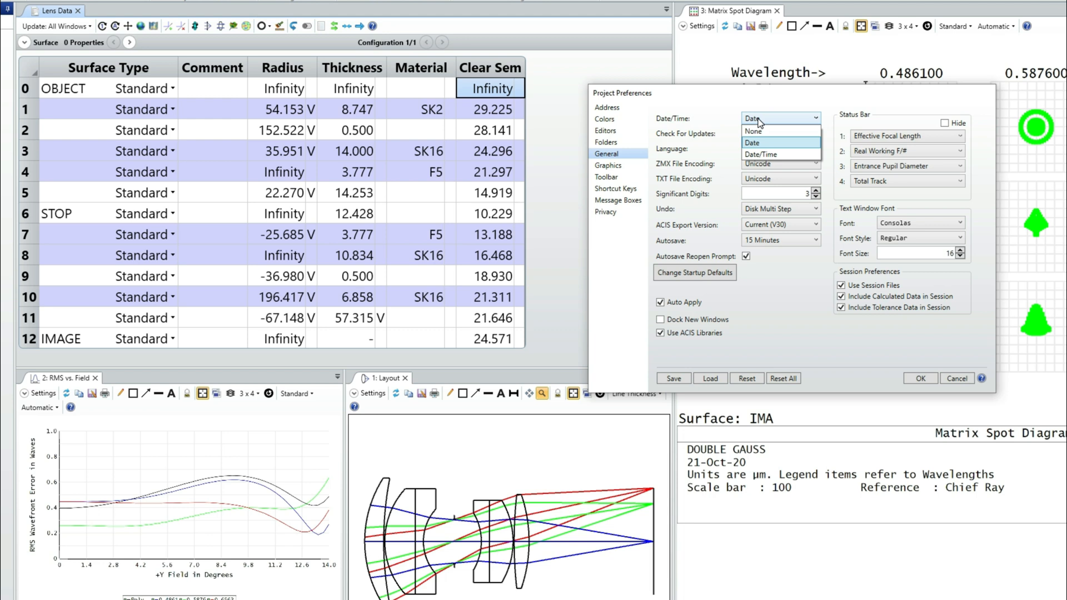
left_click(754, 131)
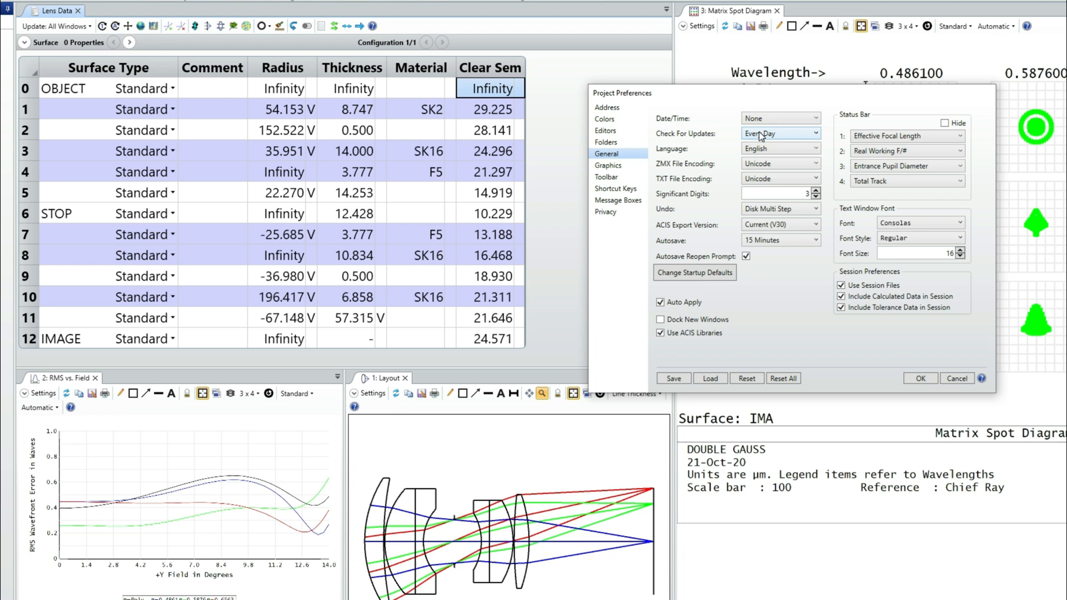
mouse_move(752, 160)
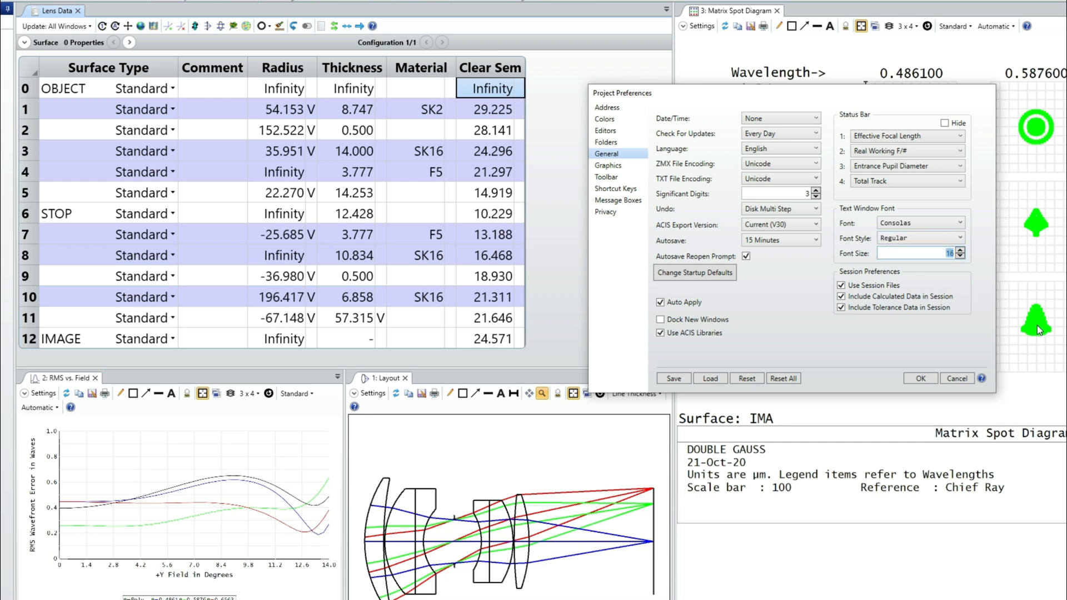
left_click(962, 249)
type("20")
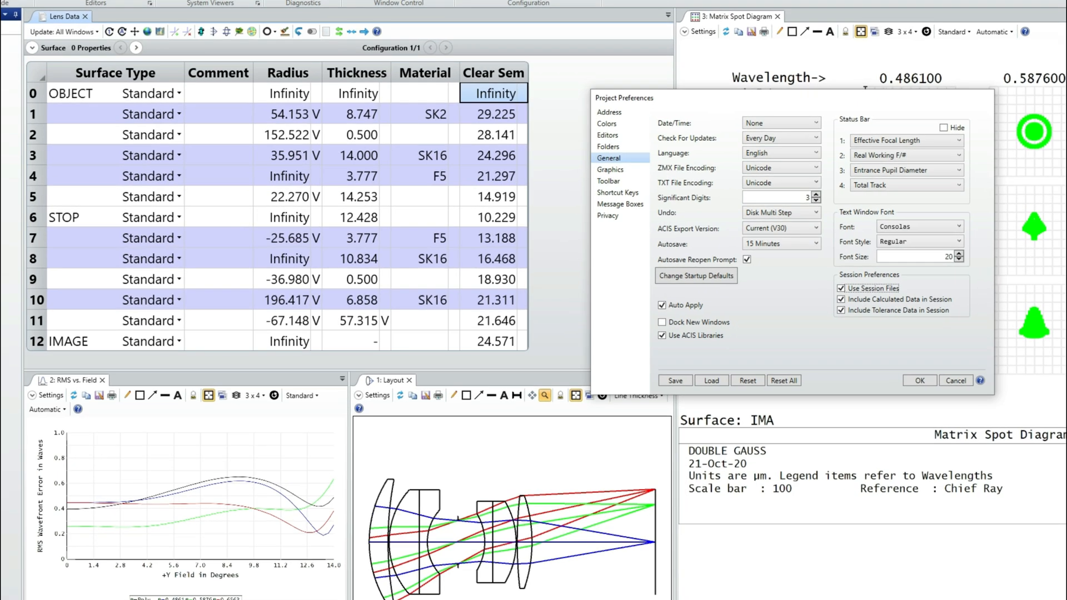
mouse_move(878, 130)
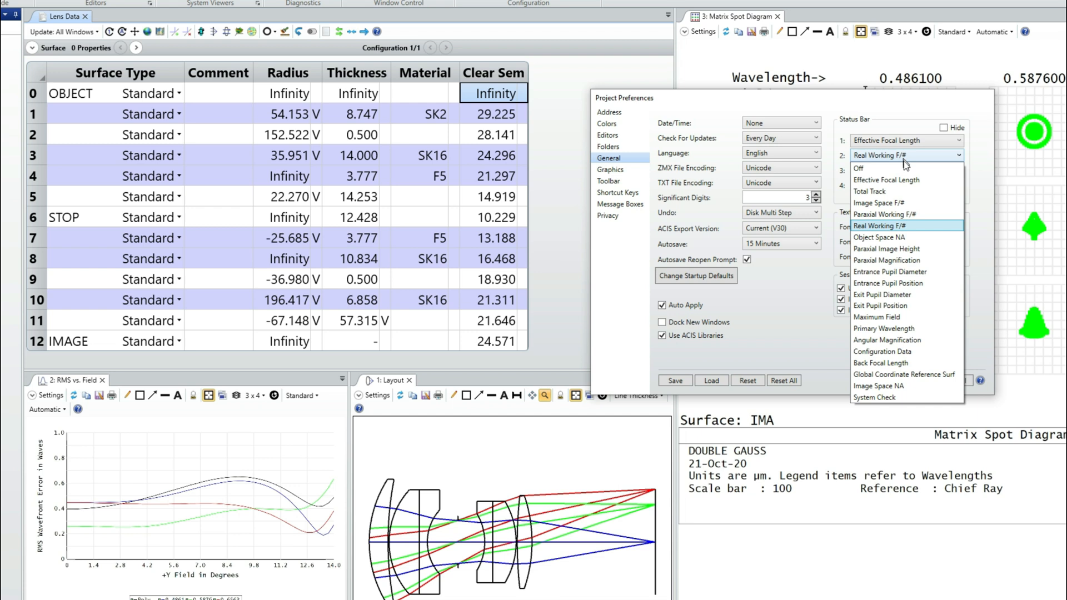
mouse_move(912, 202)
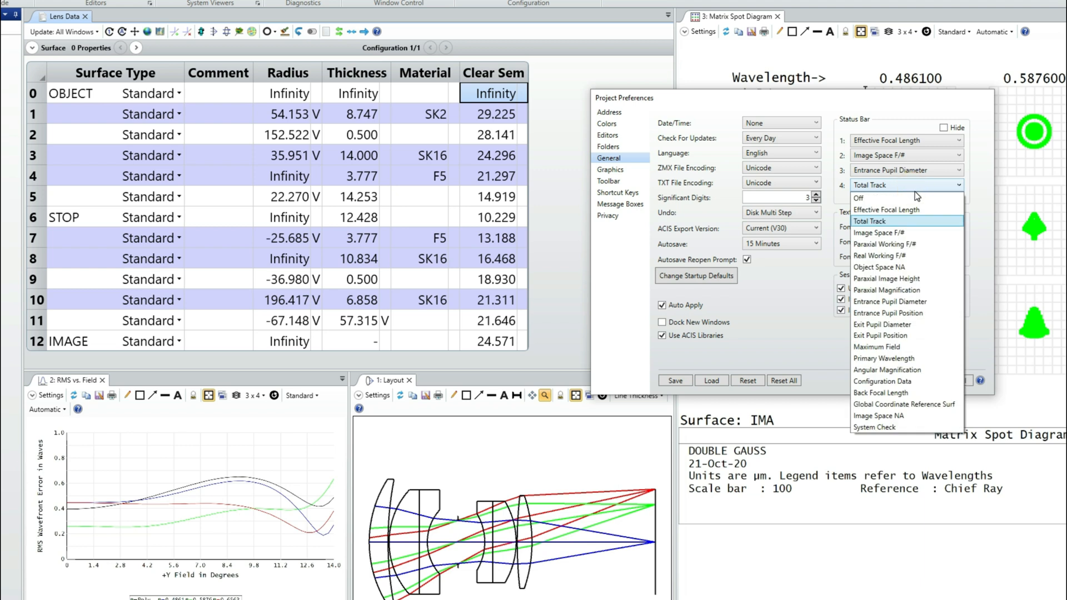
left_click(876, 346)
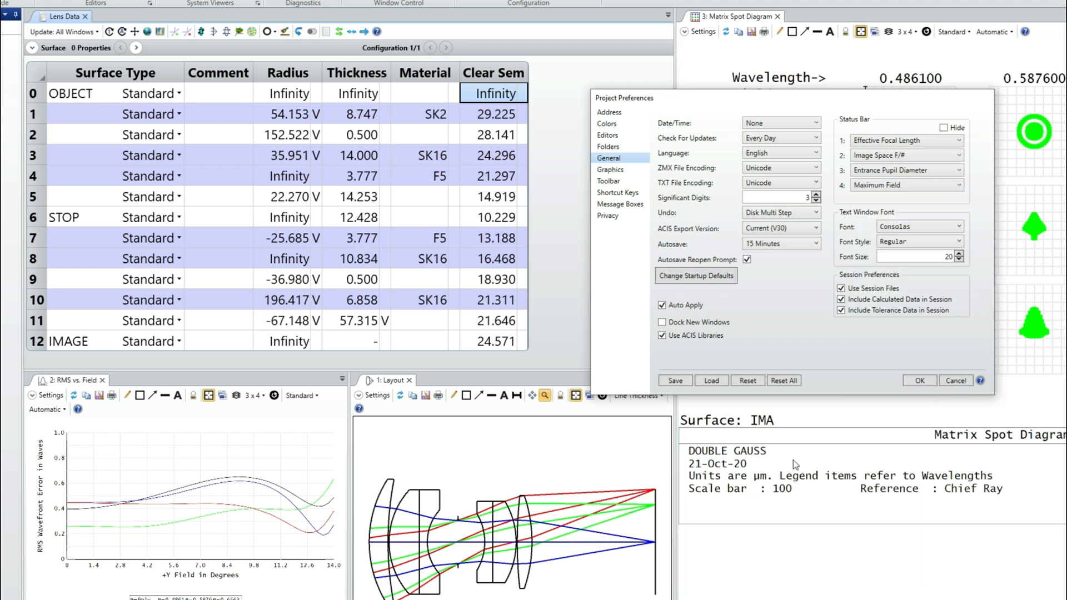
Keep Viridis false colour and set a custom graphics export width of 1000.
left_click(610, 169)
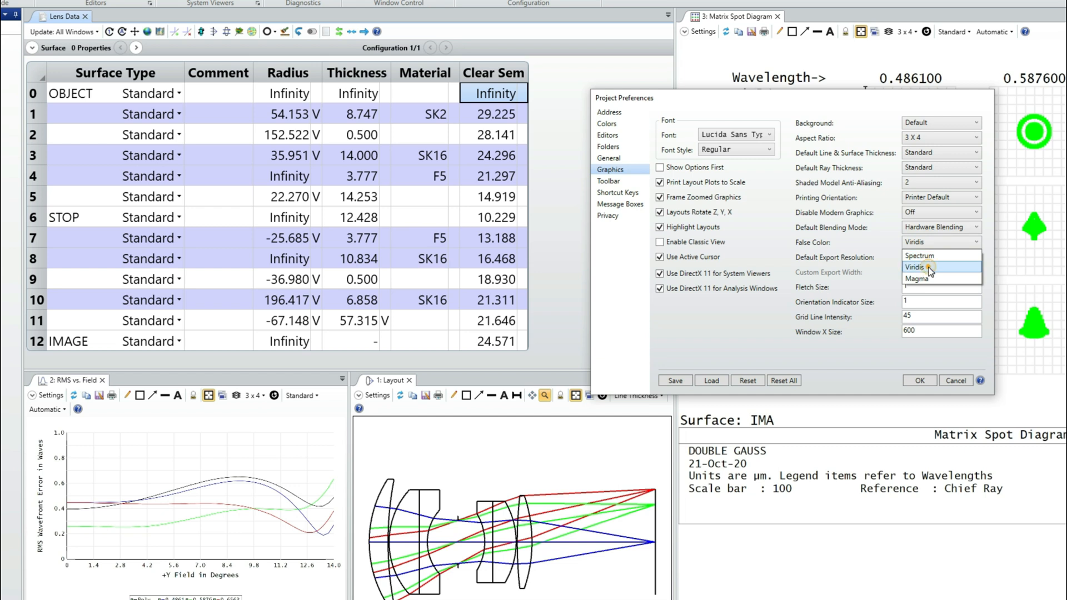
left_click(941, 258)
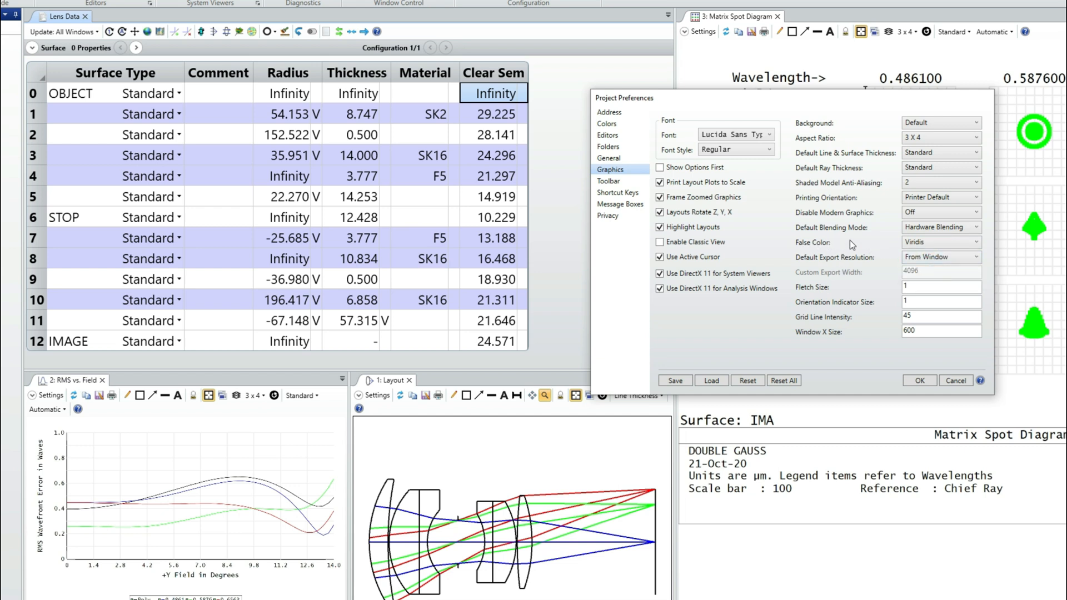
mouse_move(803, 267)
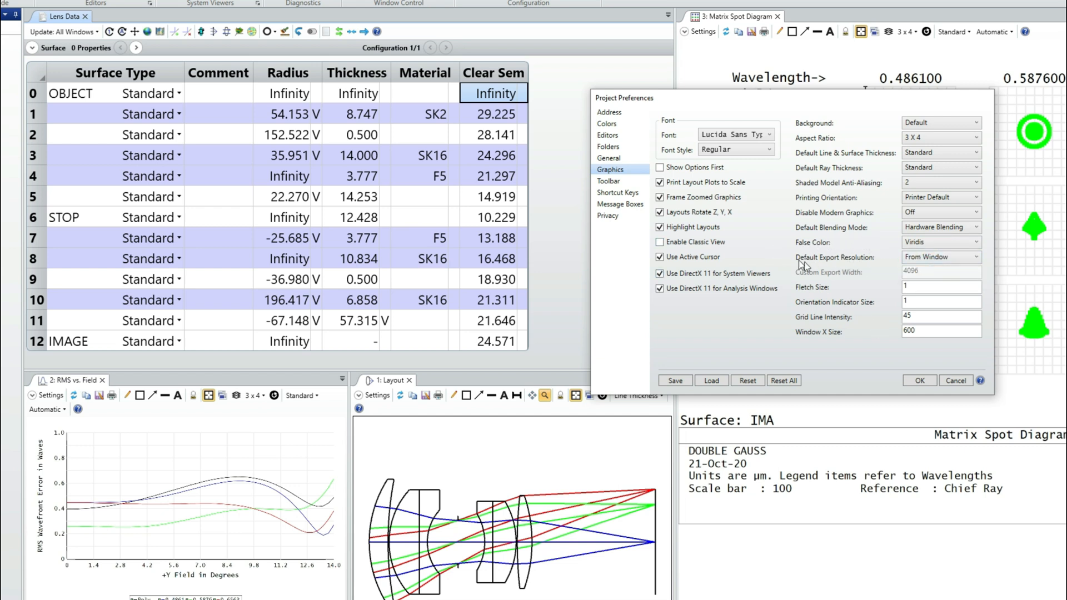
mouse_move(613, 496)
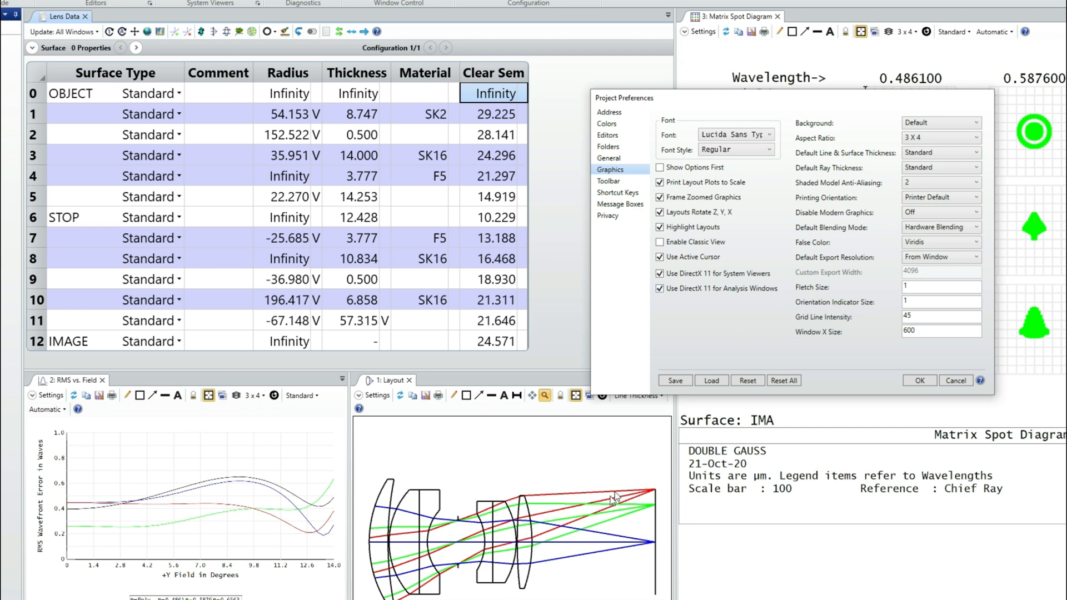
mouse_move(916, 253)
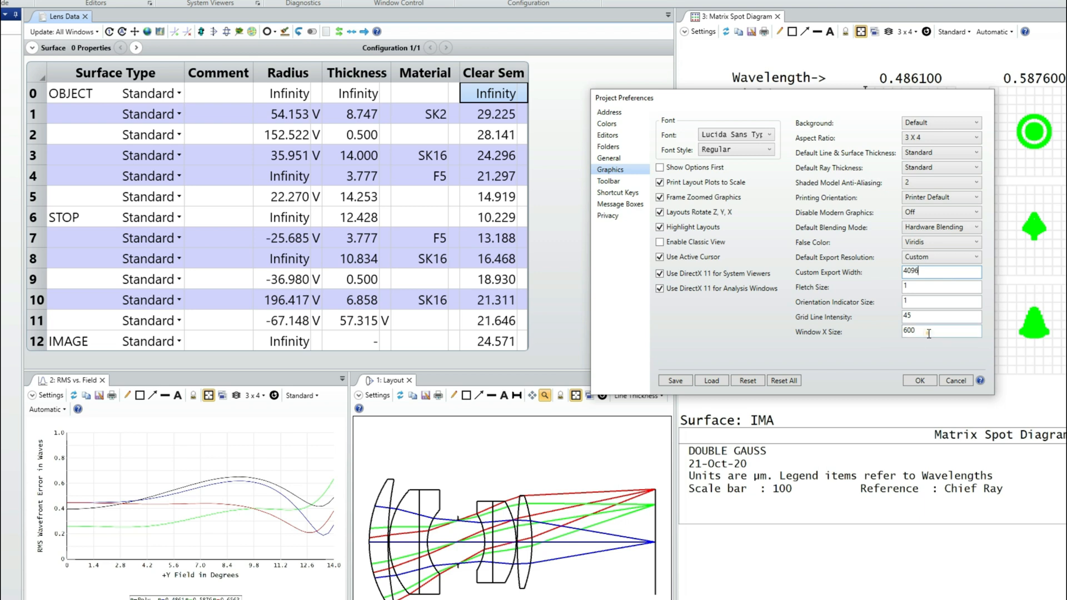
type("1000")
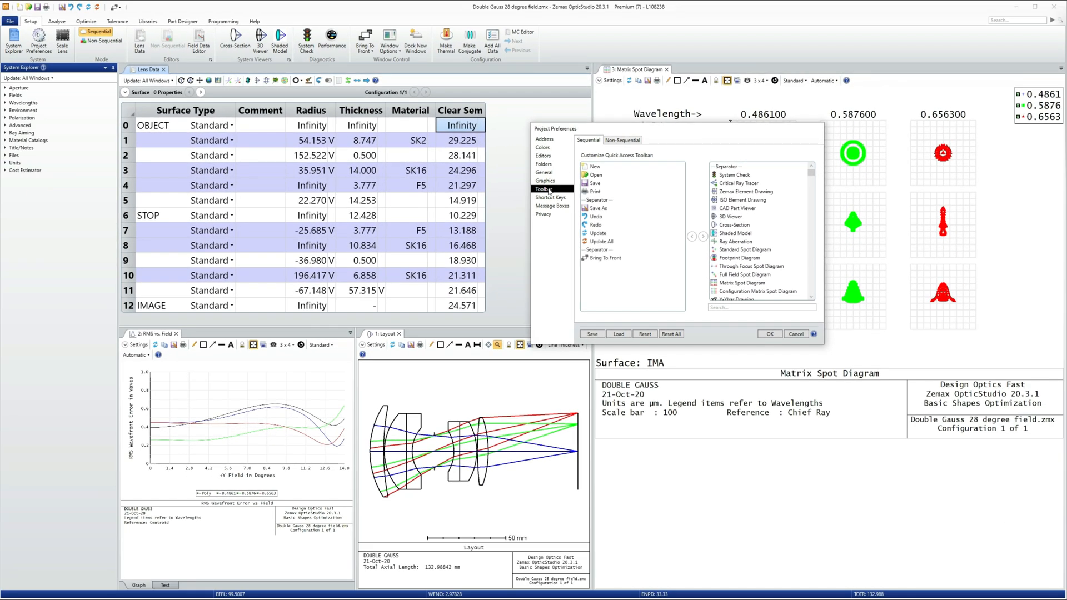
Add a separator and the Quick Focus command to the quick access toolbar.
left_click_drag(555, 128, 193, 78)
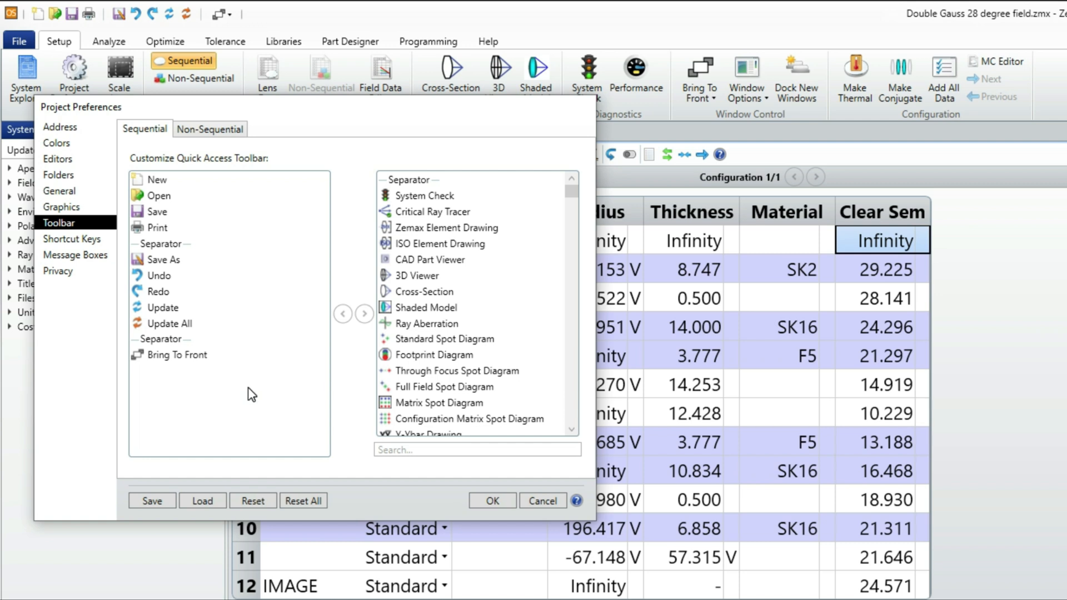
left_click(425, 179)
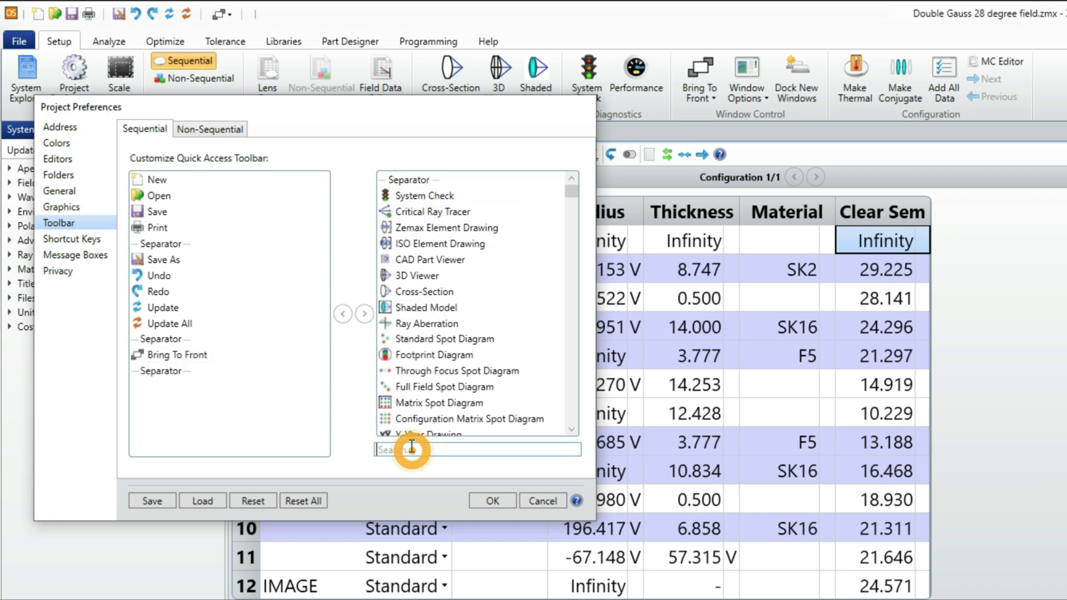
type("quick")
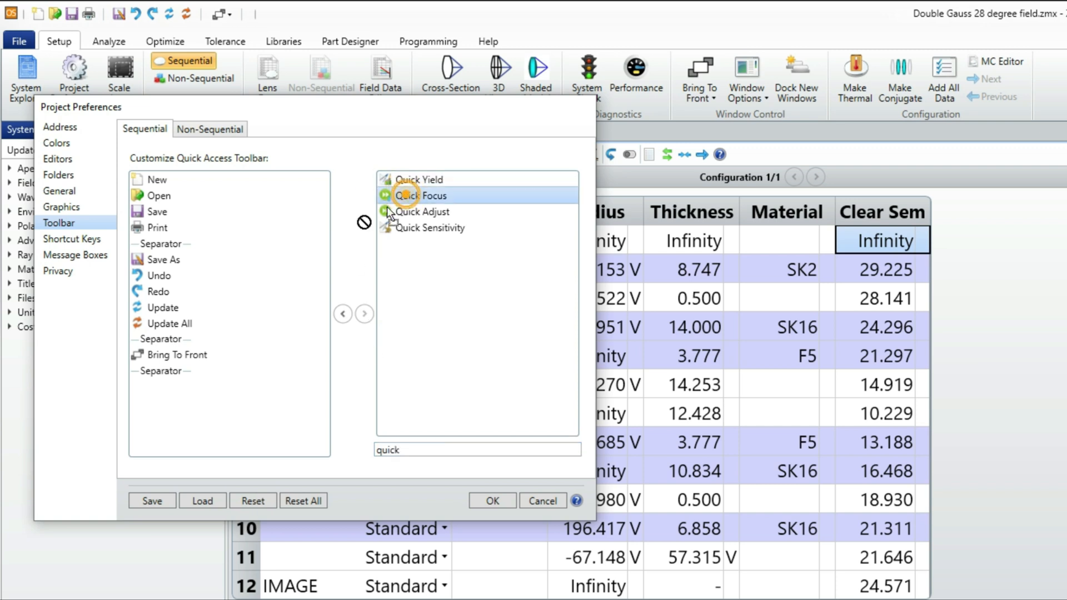
left_click(343, 313)
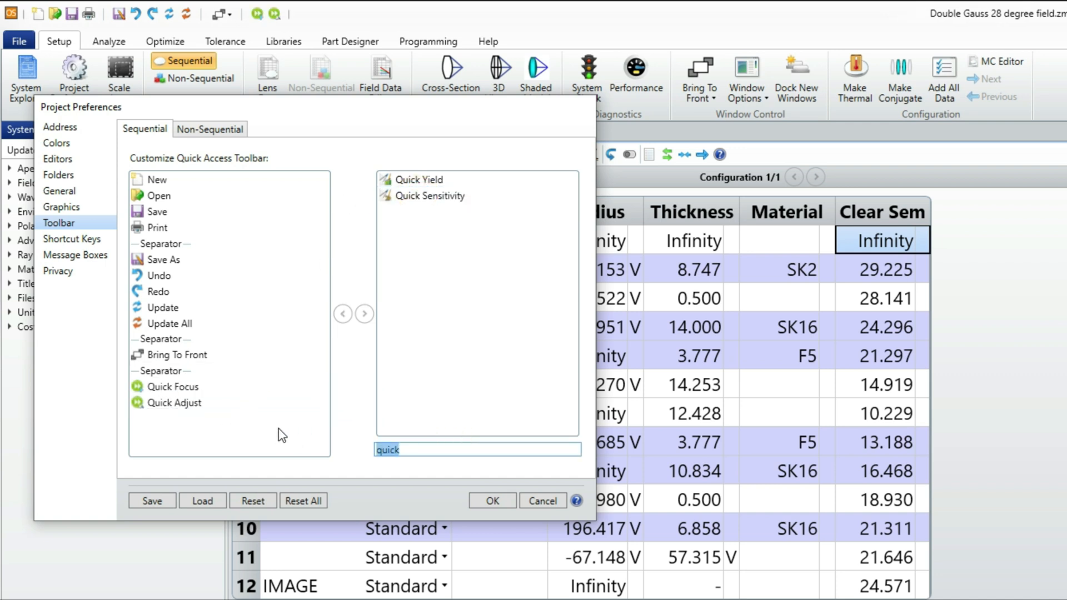
Add Optimization Wizard and Optimize! to the toolbar and apply the preferences with OK.
type("optimi")
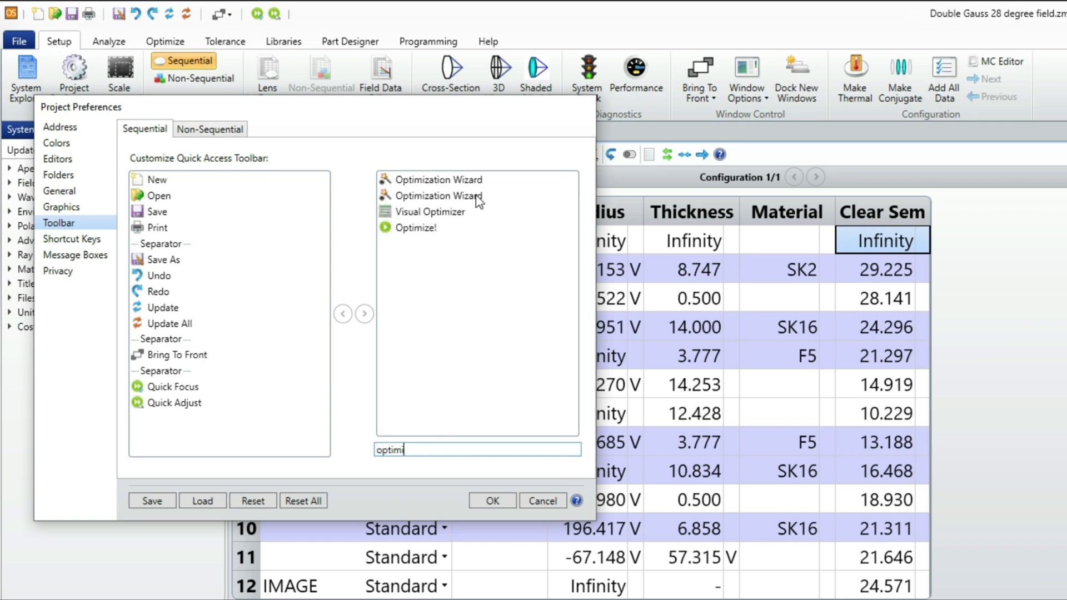
mouse_move(481, 183)
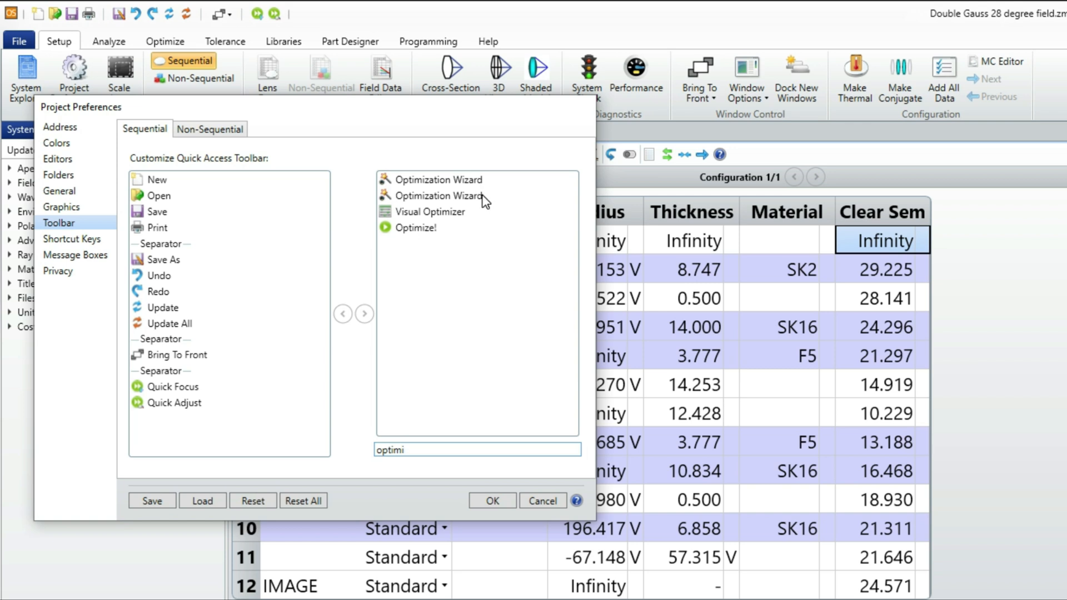
left_click(439, 196)
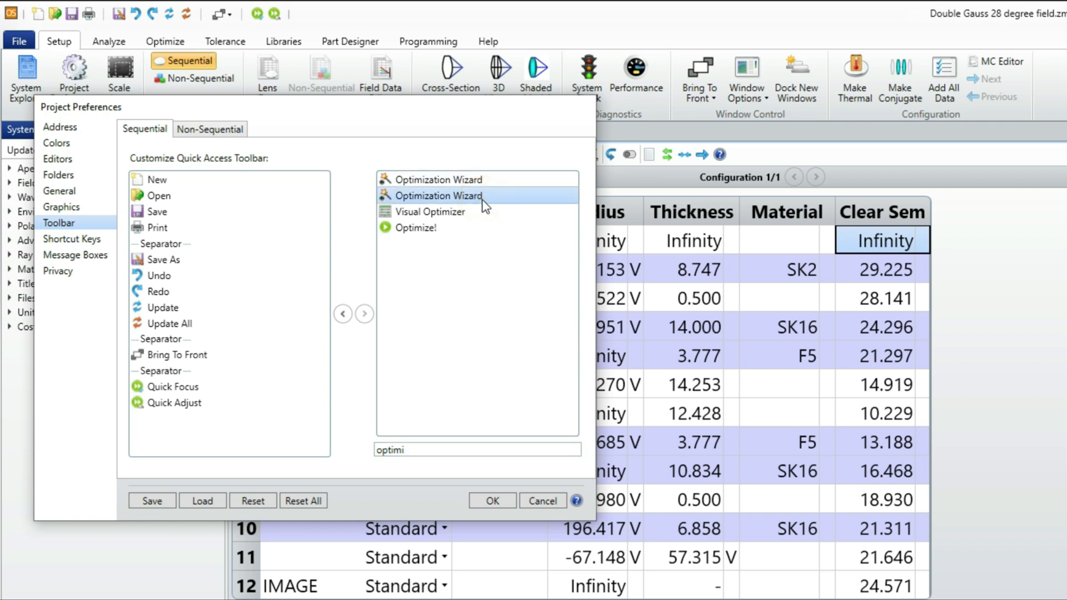
mouse_move(461, 214)
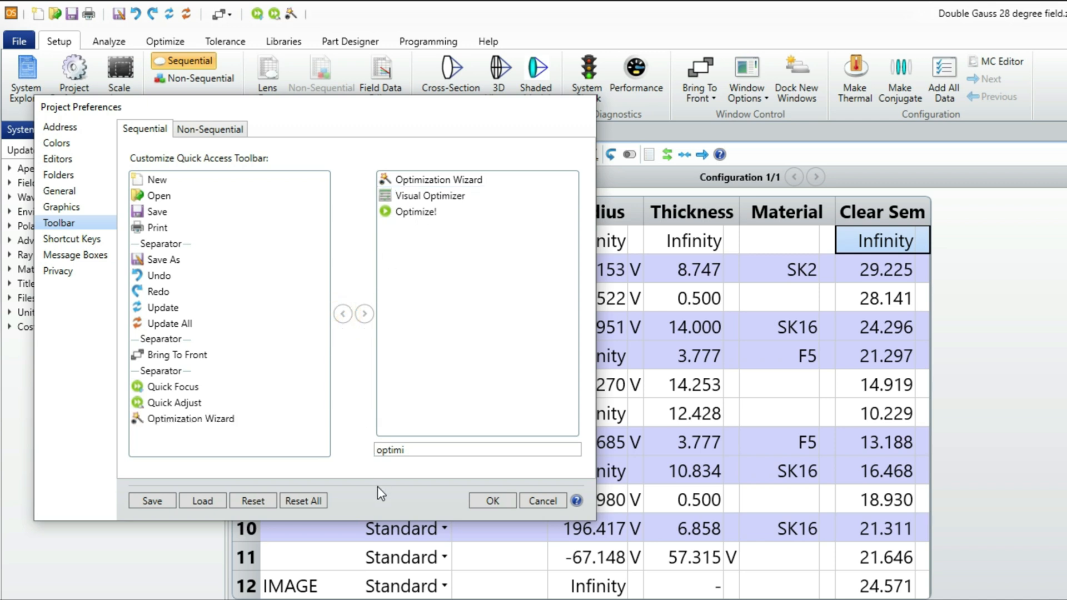
mouse_move(471, 324)
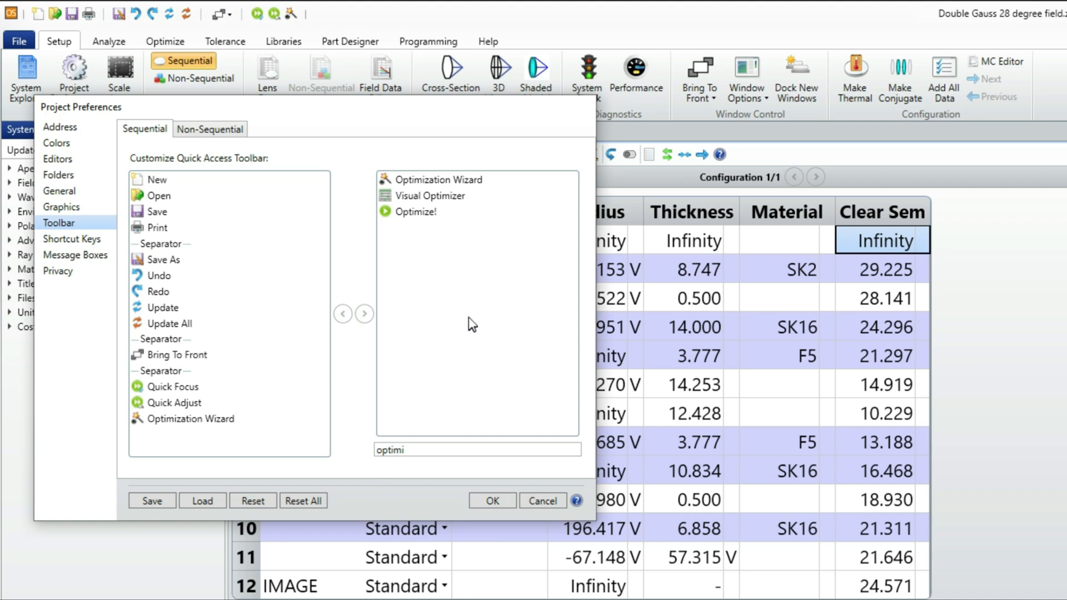
left_click(415, 212)
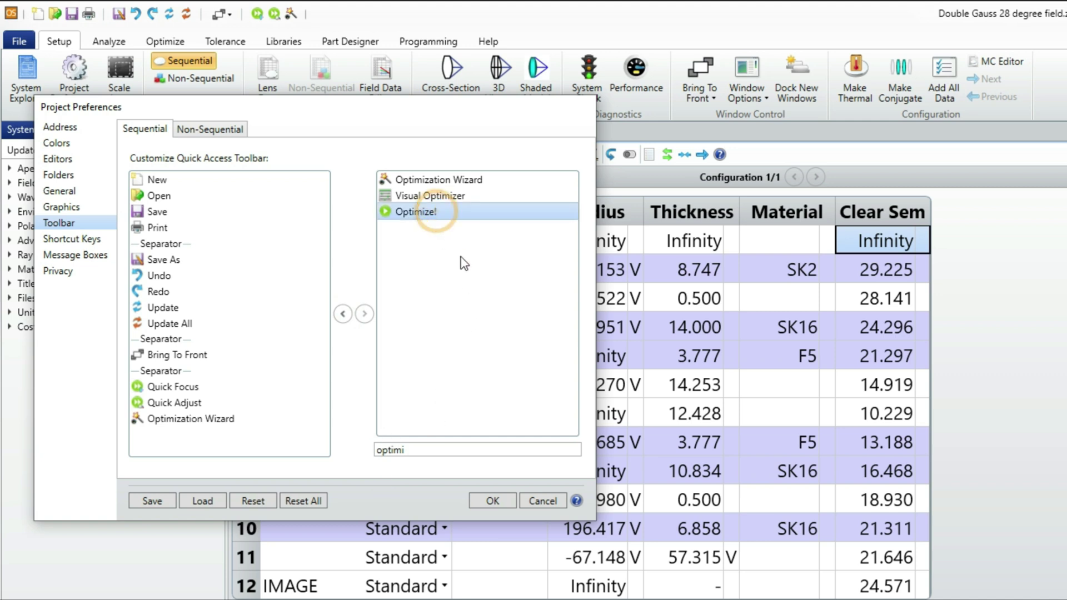
left_click(342, 314)
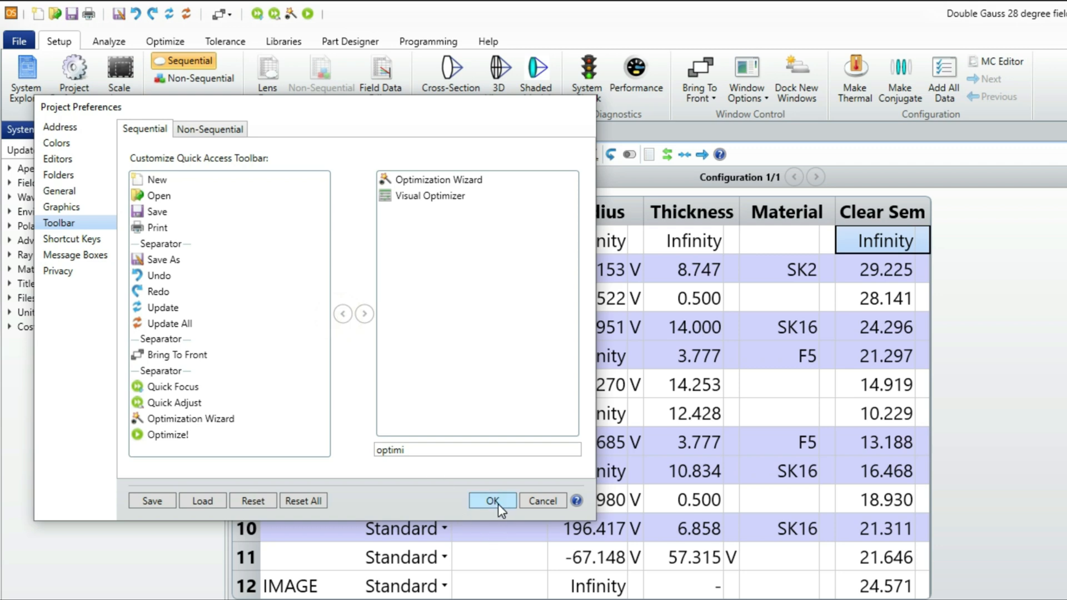
left_click(493, 500)
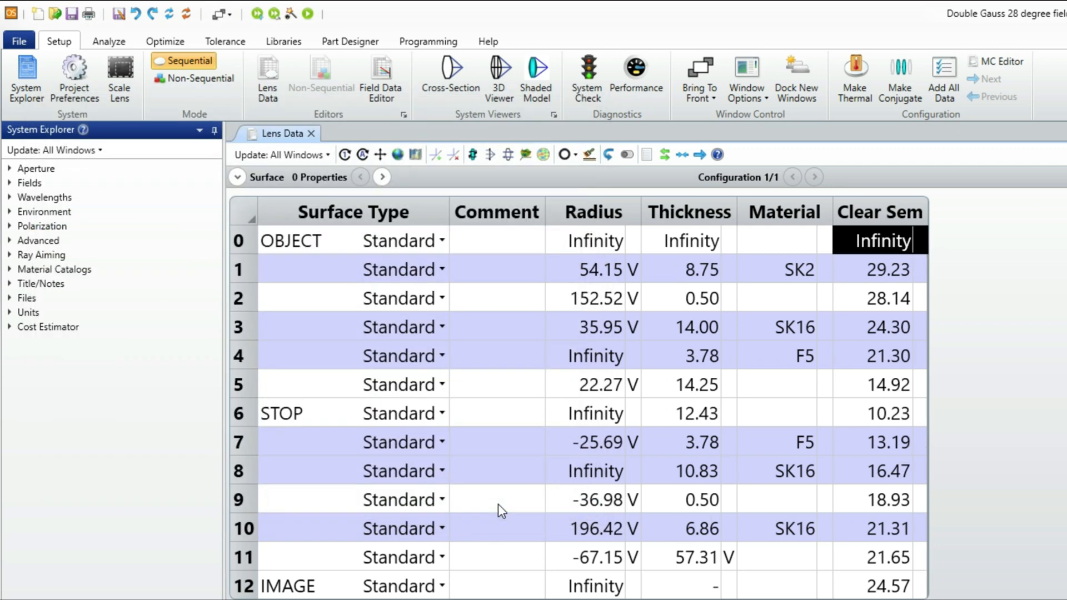
mouse_move(193, 22)
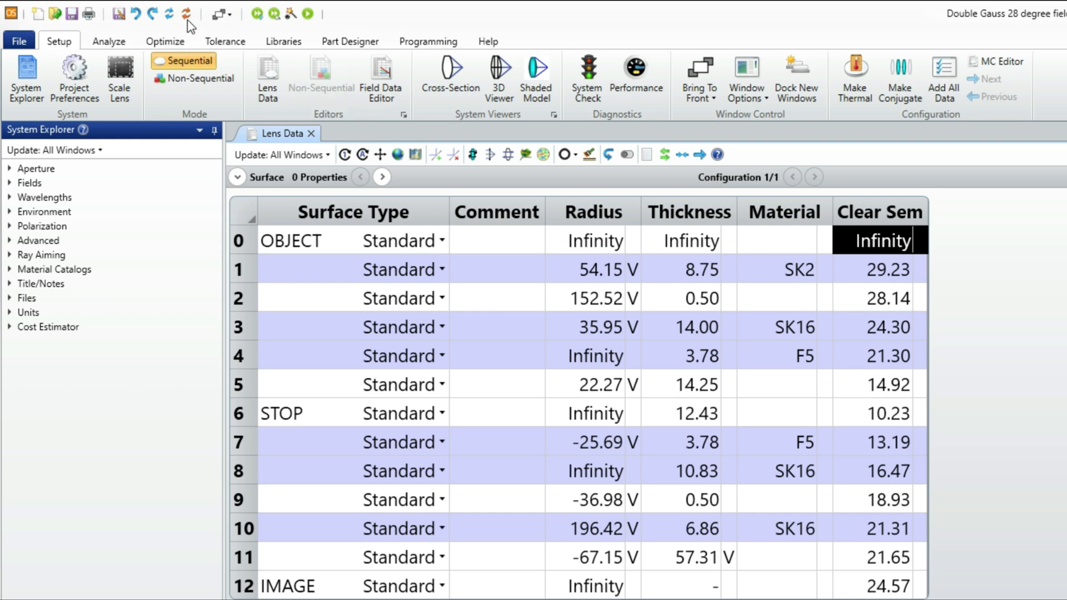
Save the preferences over DesignOpticsFastProjectPreferences.CFG, confirming the replace, and close preferences.
left_click(188, 14)
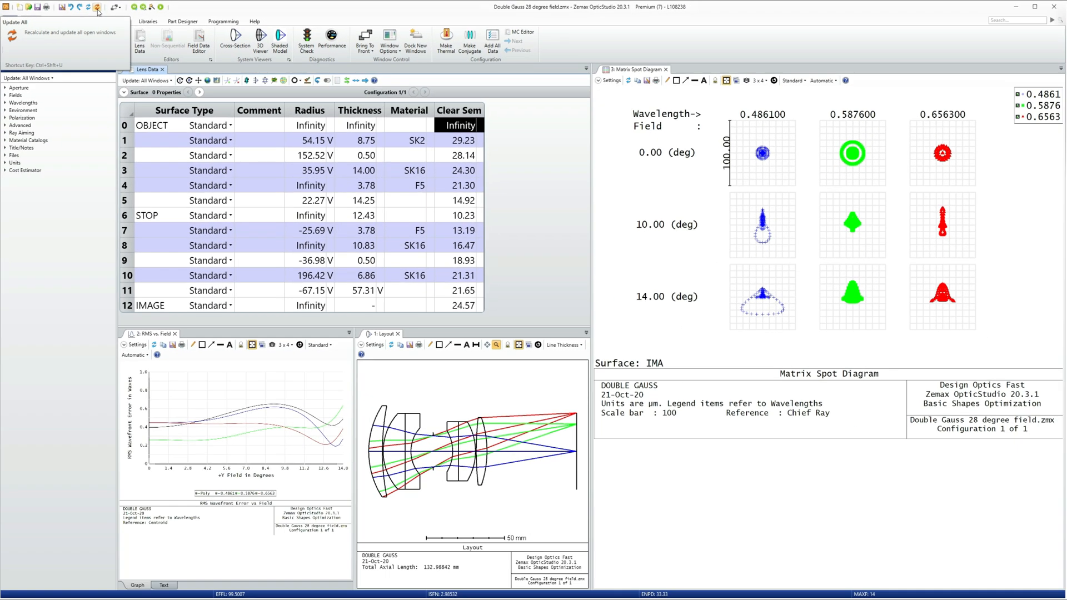
mouse_move(95, 7)
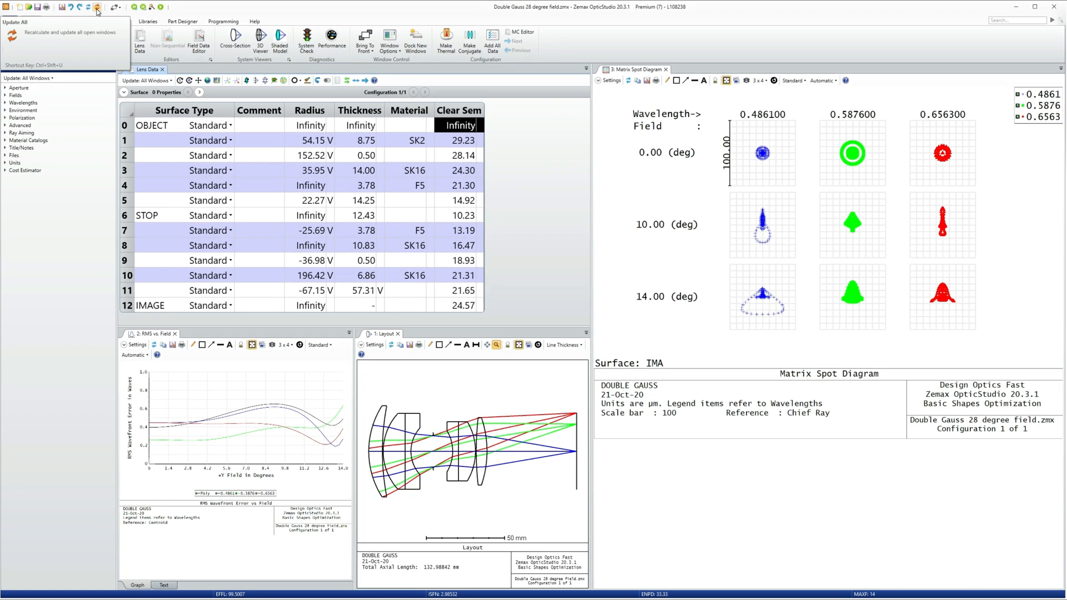
left_click(98, 8)
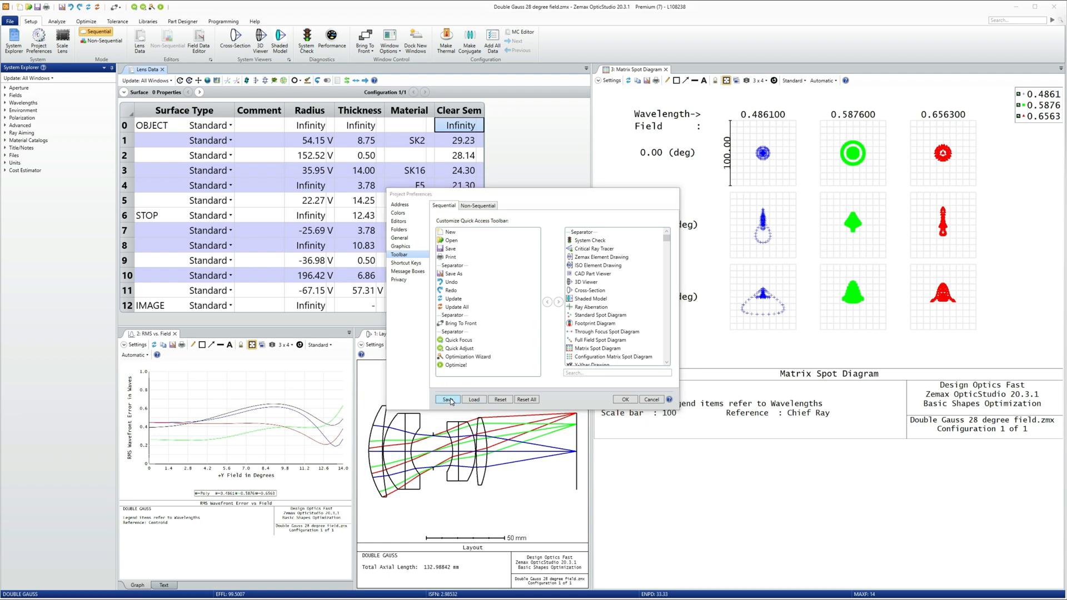
left_click(447, 399)
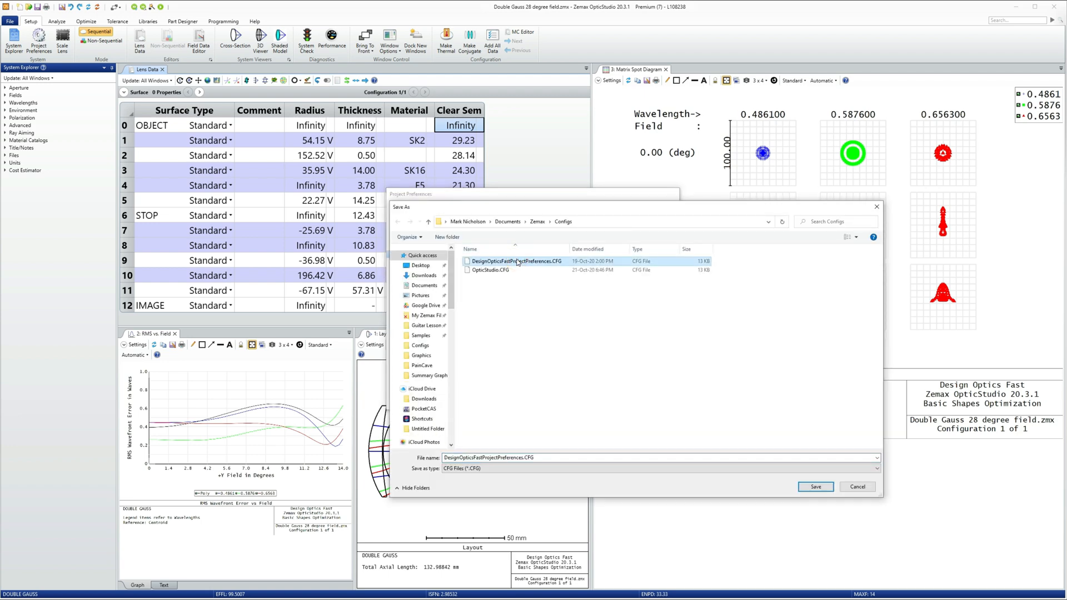
mouse_move(562, 267)
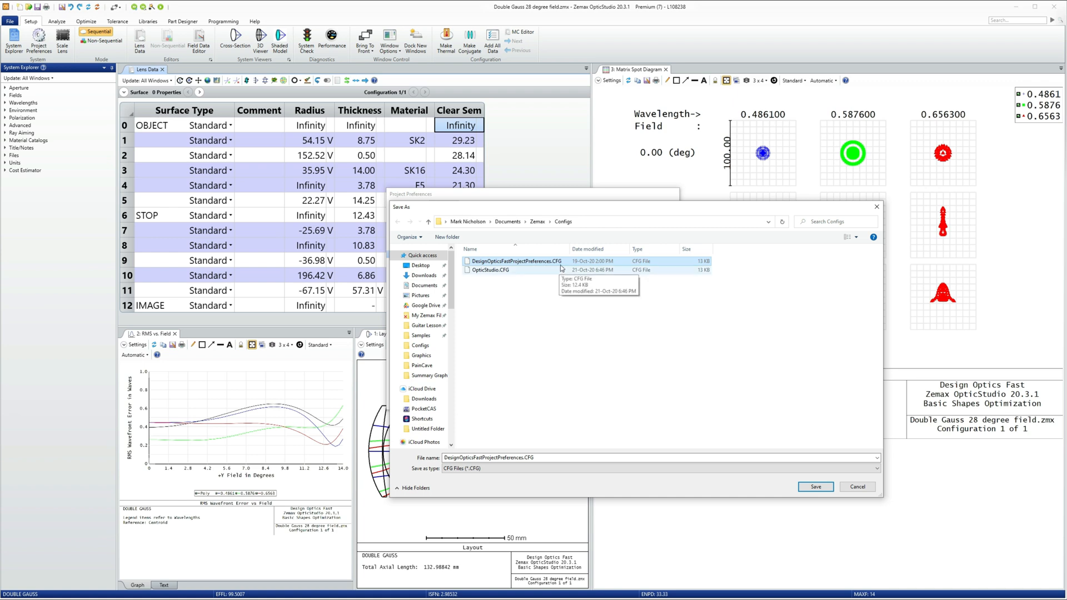
mouse_move(563, 267)
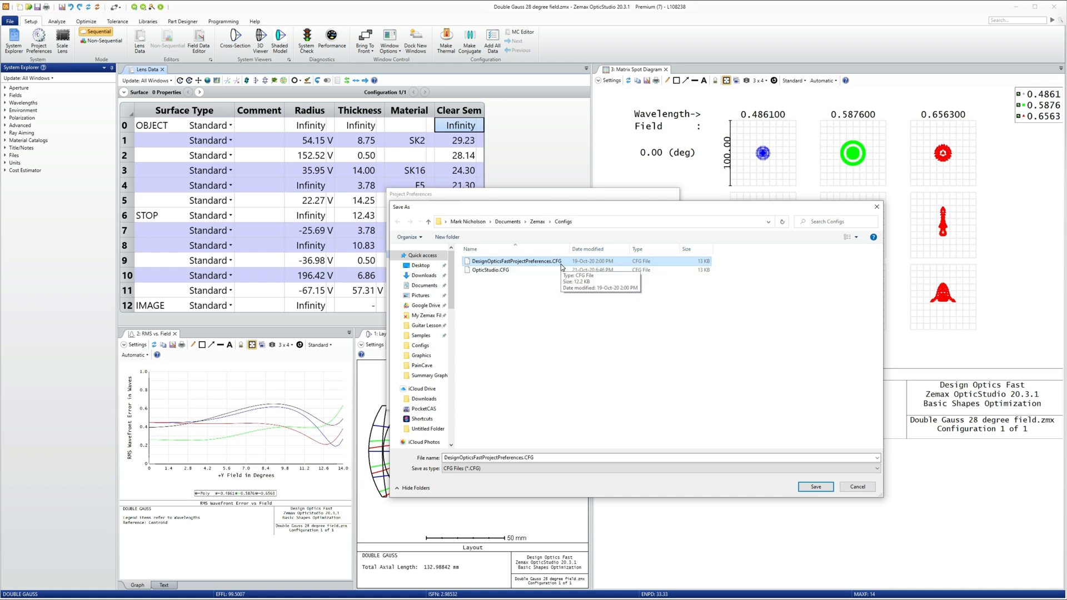
mouse_move(534, 272)
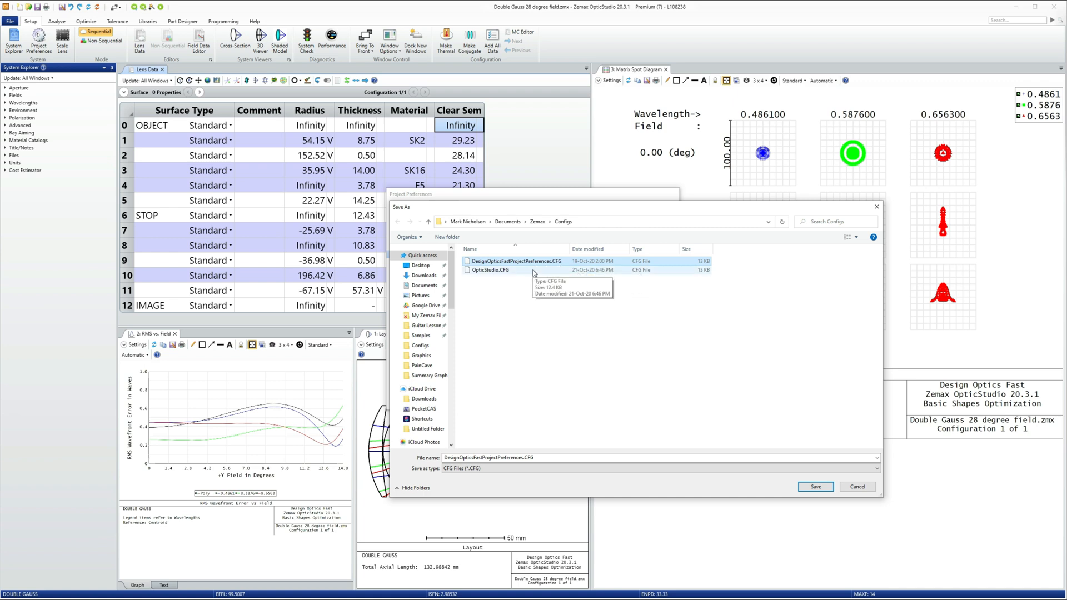
left_click(816, 487)
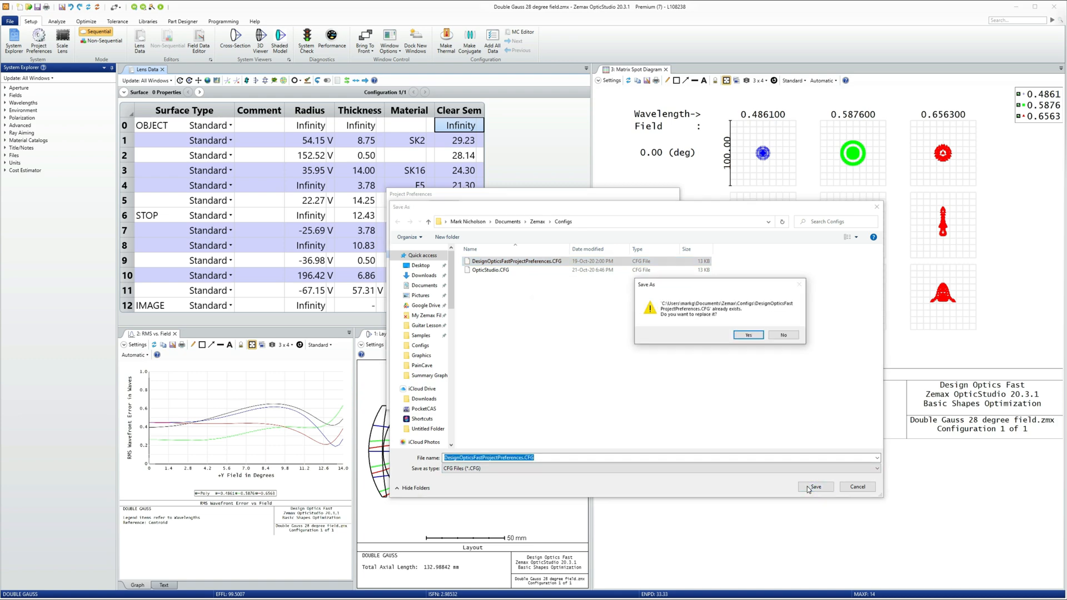
left_click(748, 336)
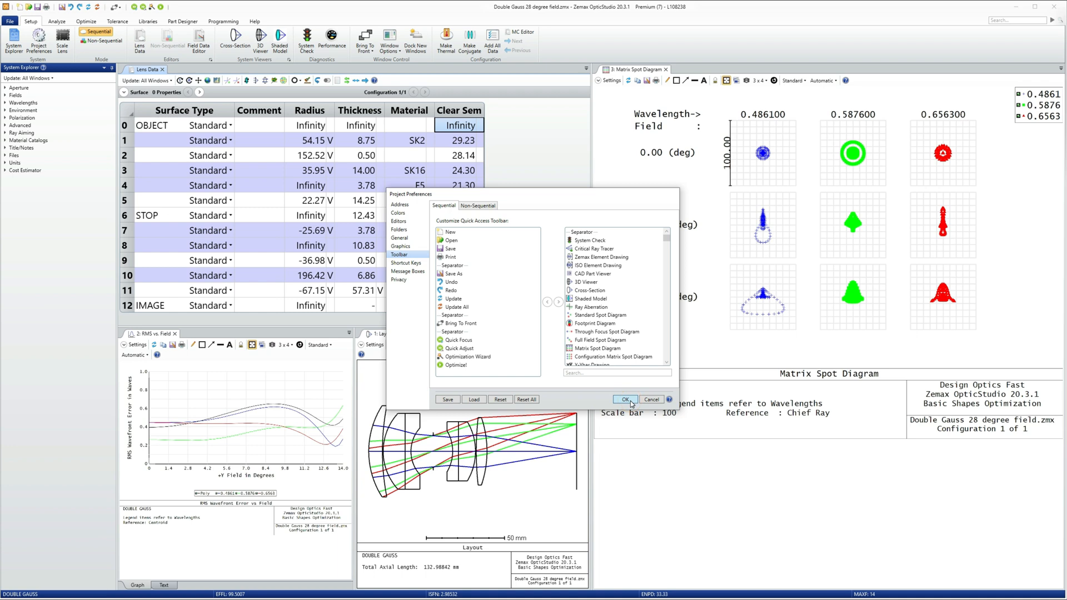
left_click(625, 399)
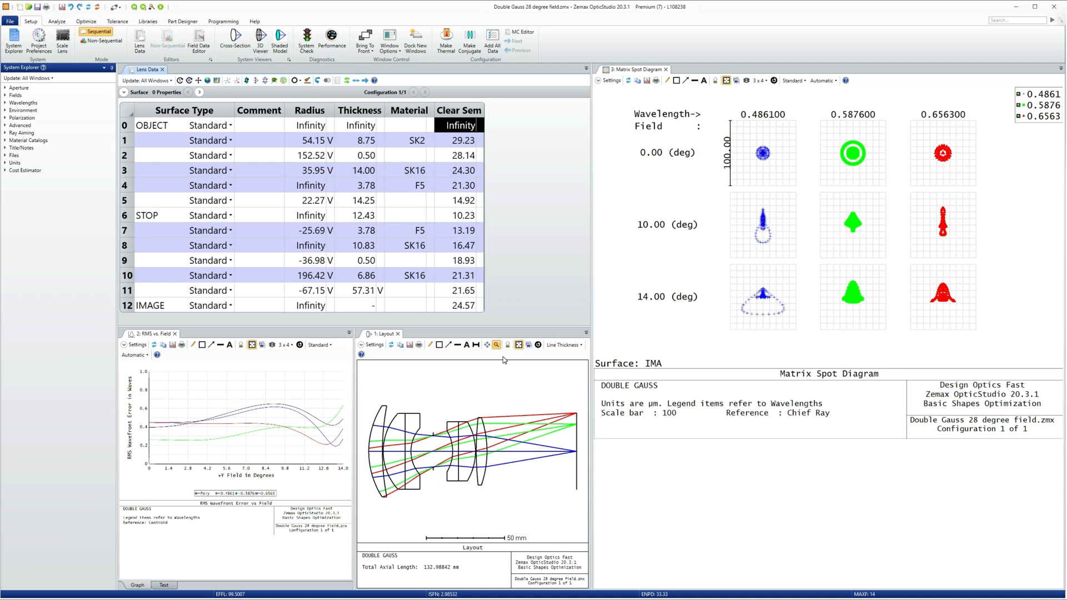
mouse_move(387, 337)
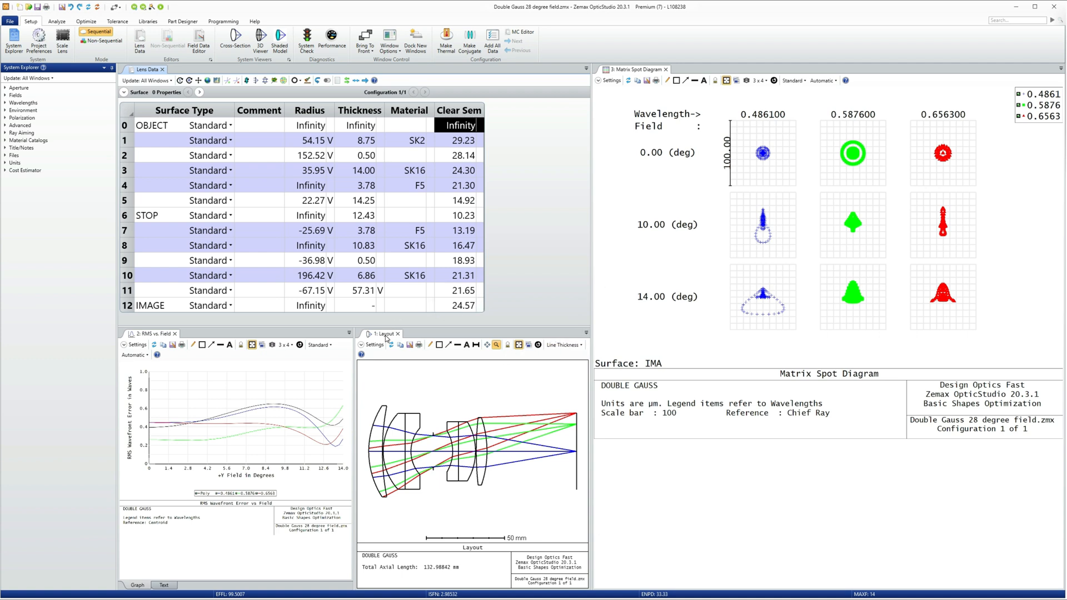
Float the Layout window, then use Float All Windows so every analysis window floats separately.
left_click(360, 216)
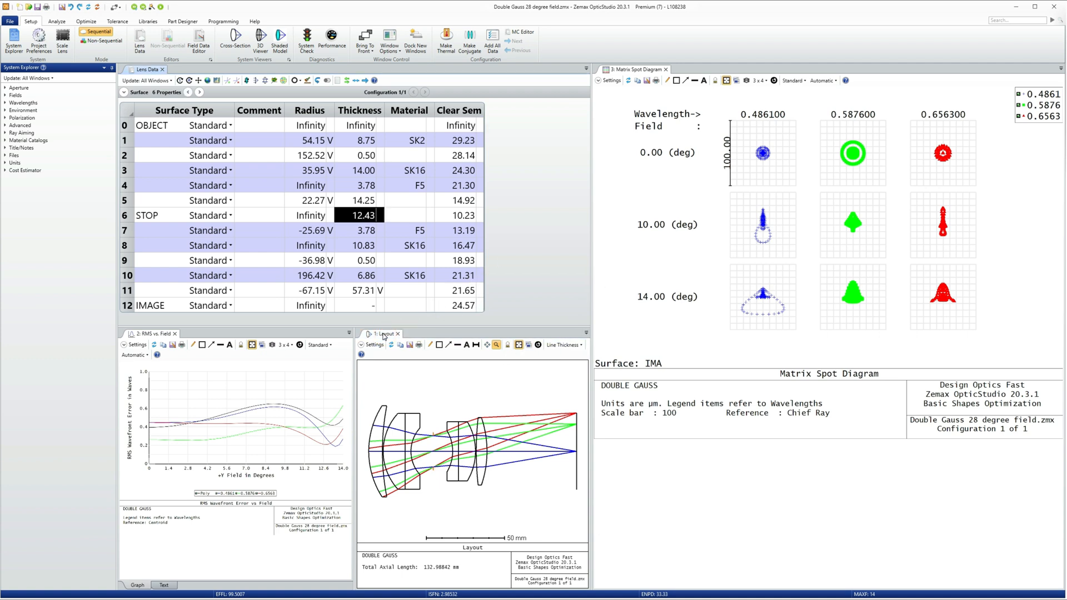
right_click(383, 334)
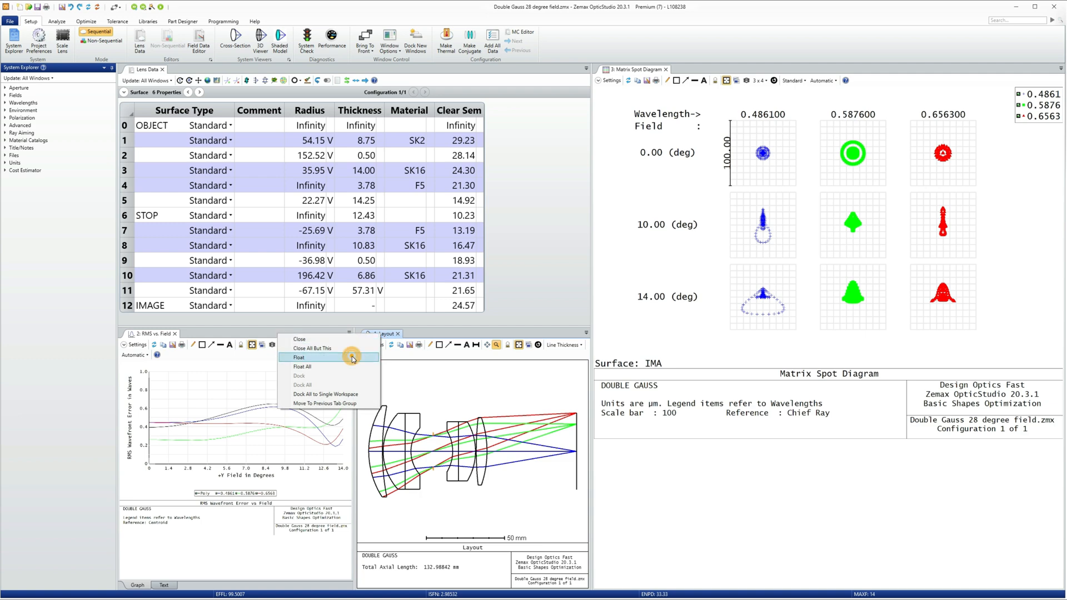
left_click(298, 358)
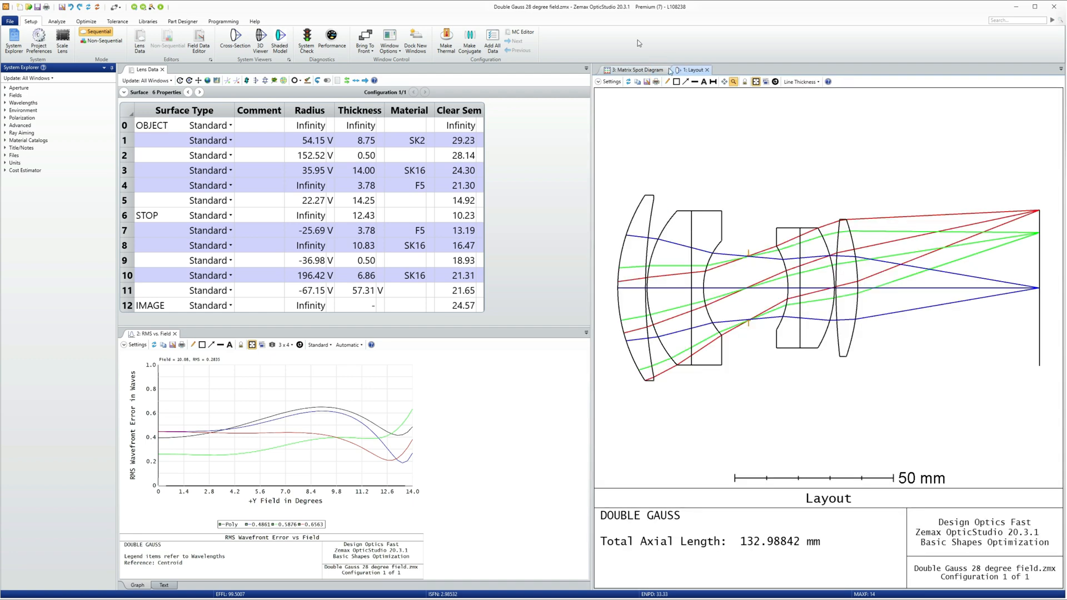
left_click(392, 40)
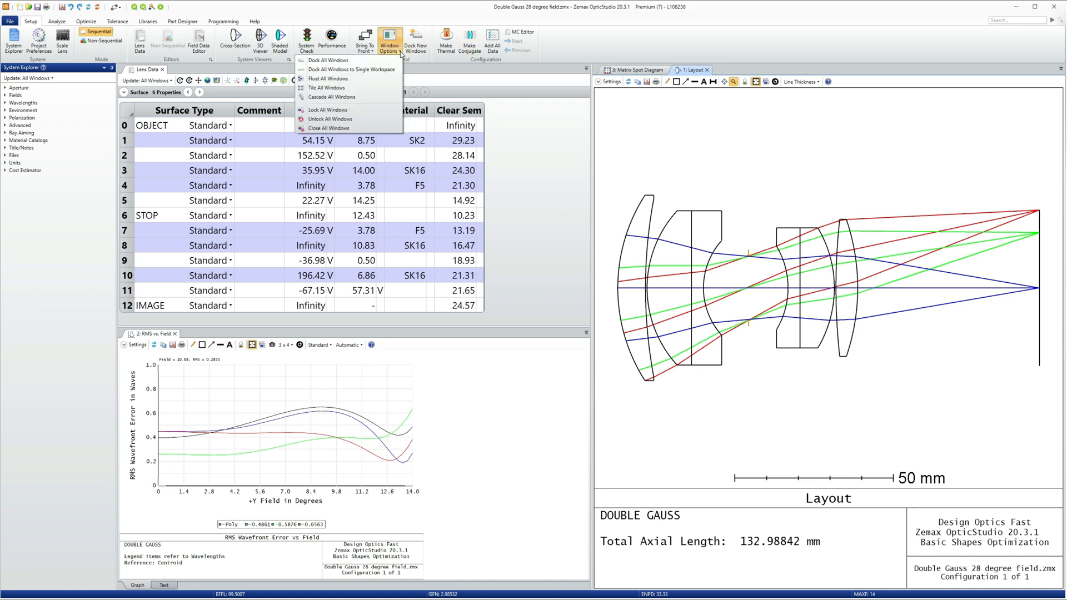
mouse_move(349, 80)
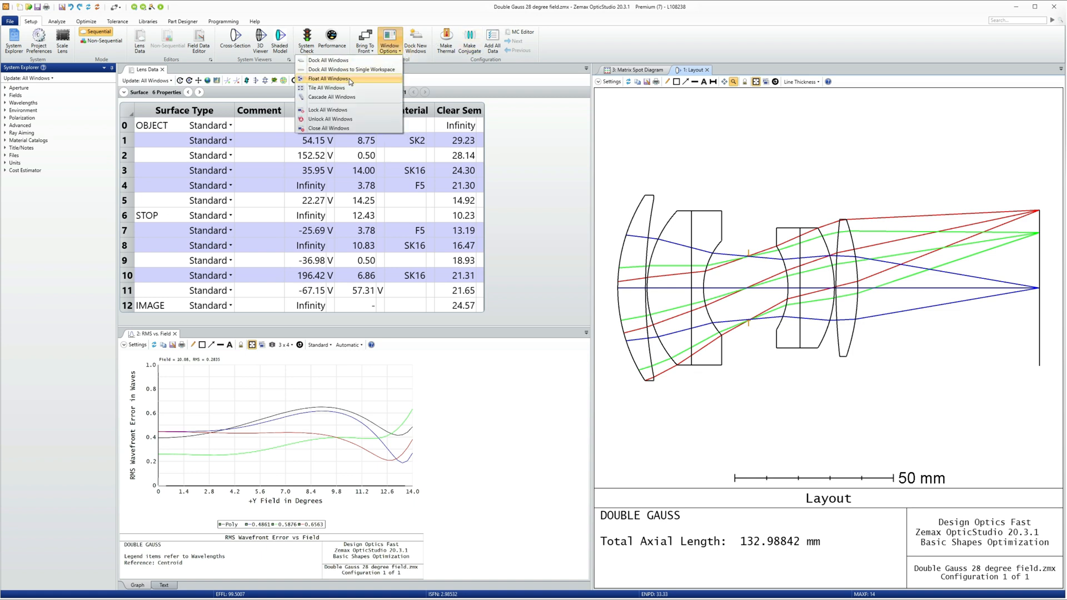
mouse_move(349, 80)
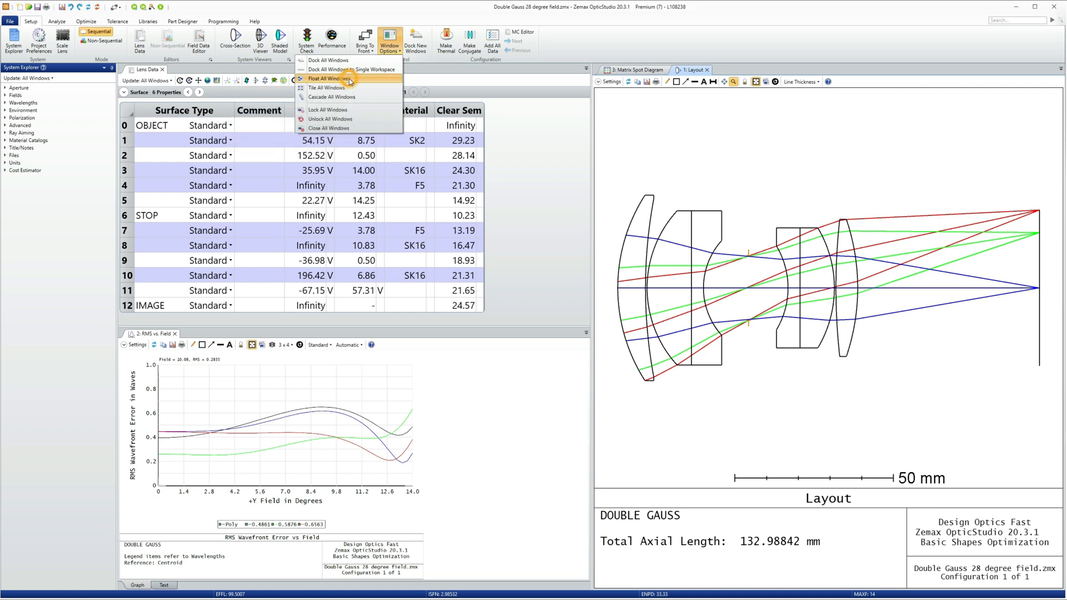
left_click(329, 78)
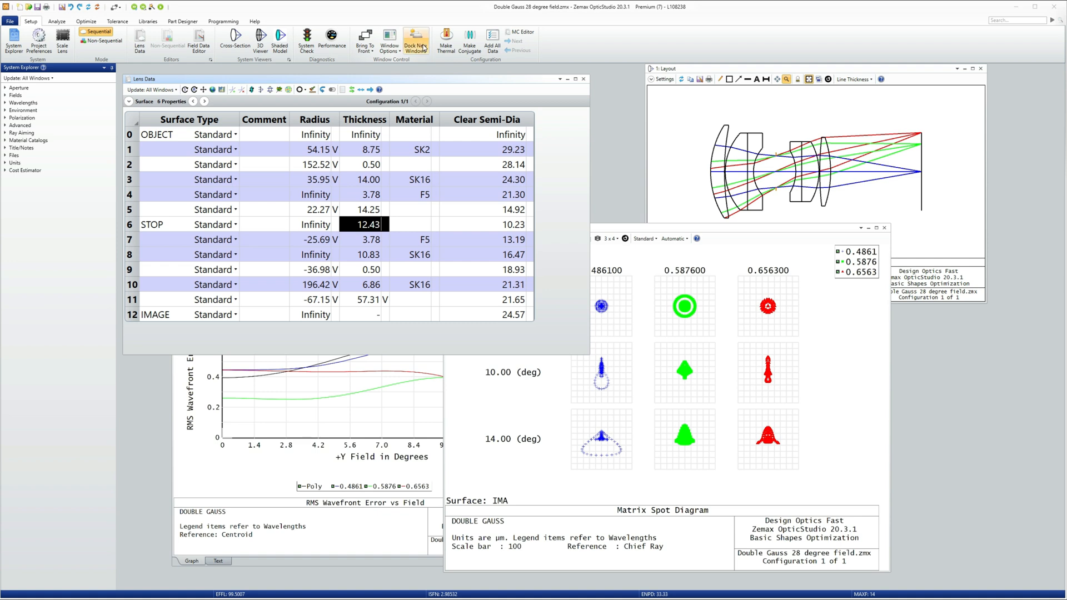
mouse_move(416, 40)
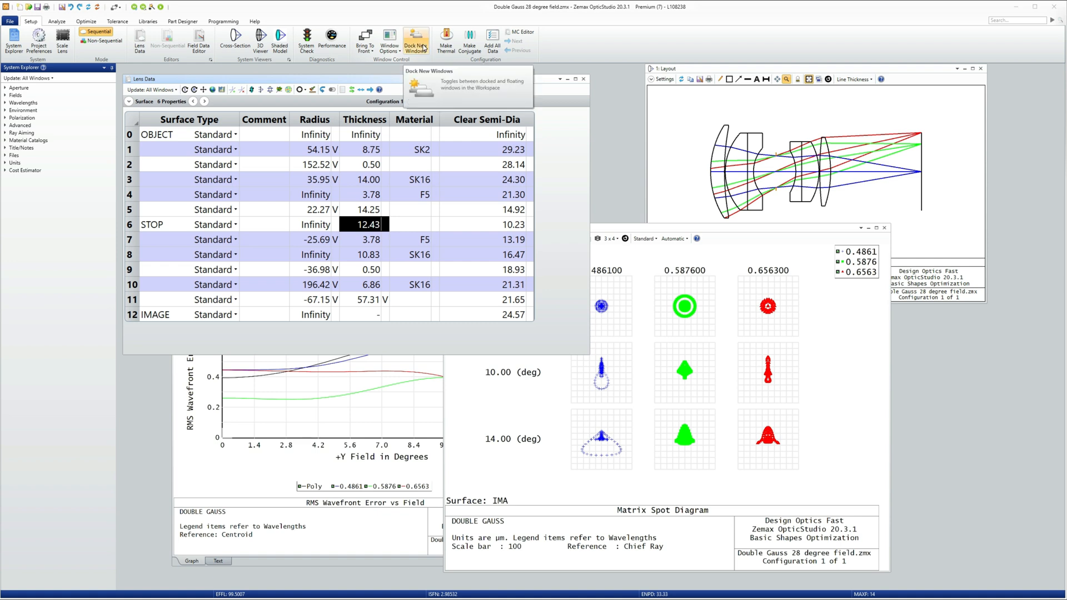
mouse_move(422, 42)
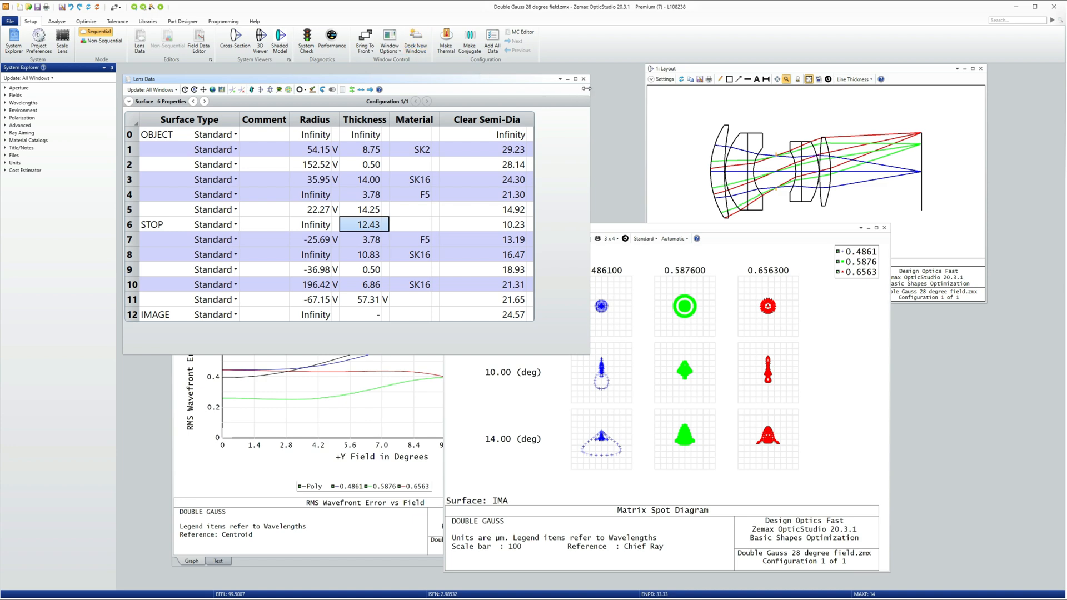
Add an FFT MTF analysis from the Analyze MTF list as a new floating window.
left_click(57, 23)
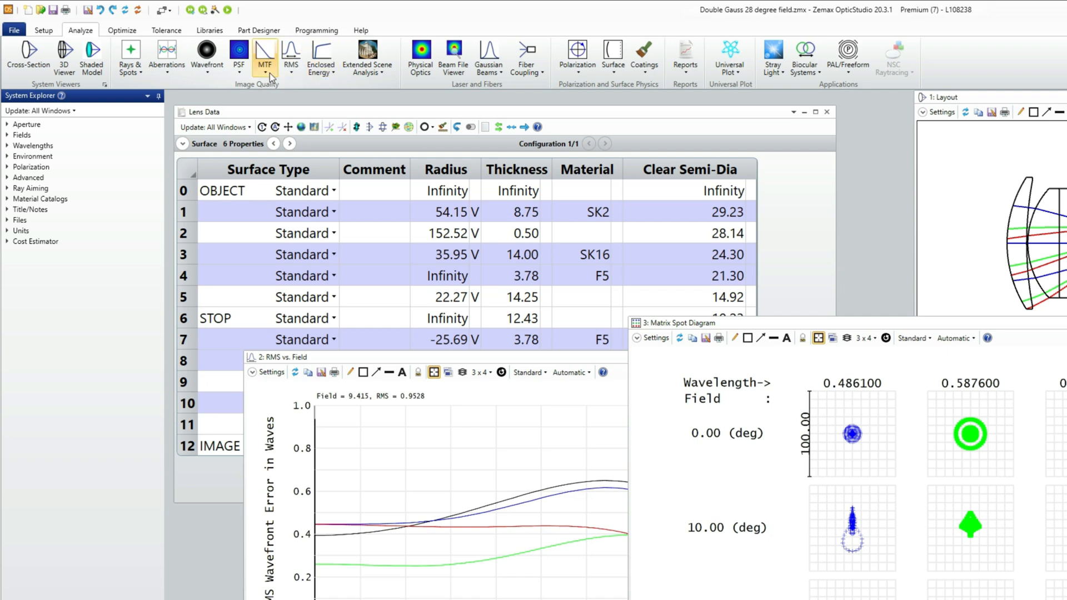
left_click(265, 58)
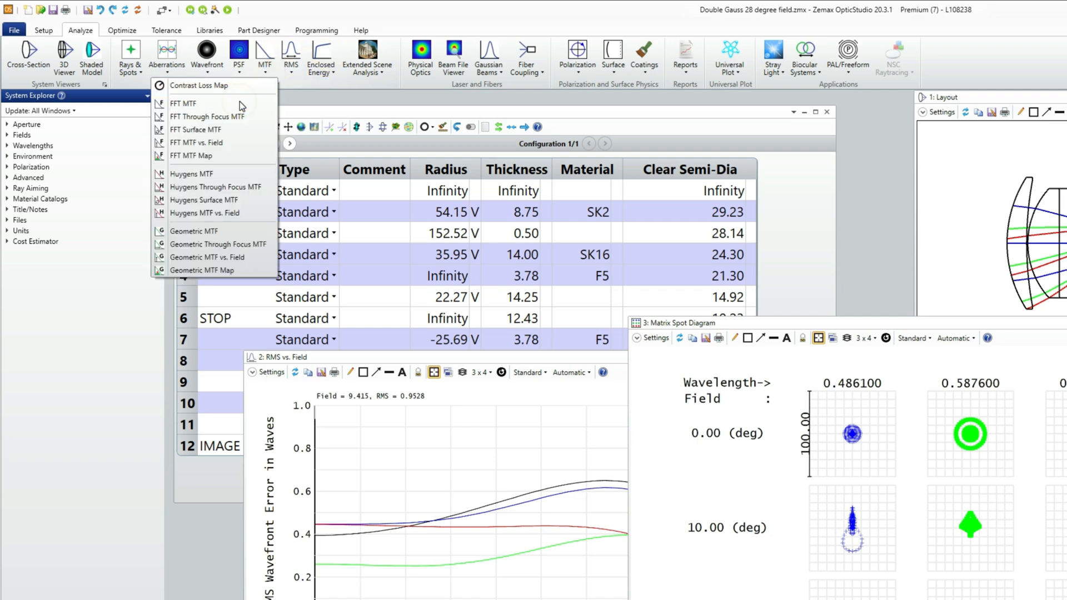
left_click(183, 103)
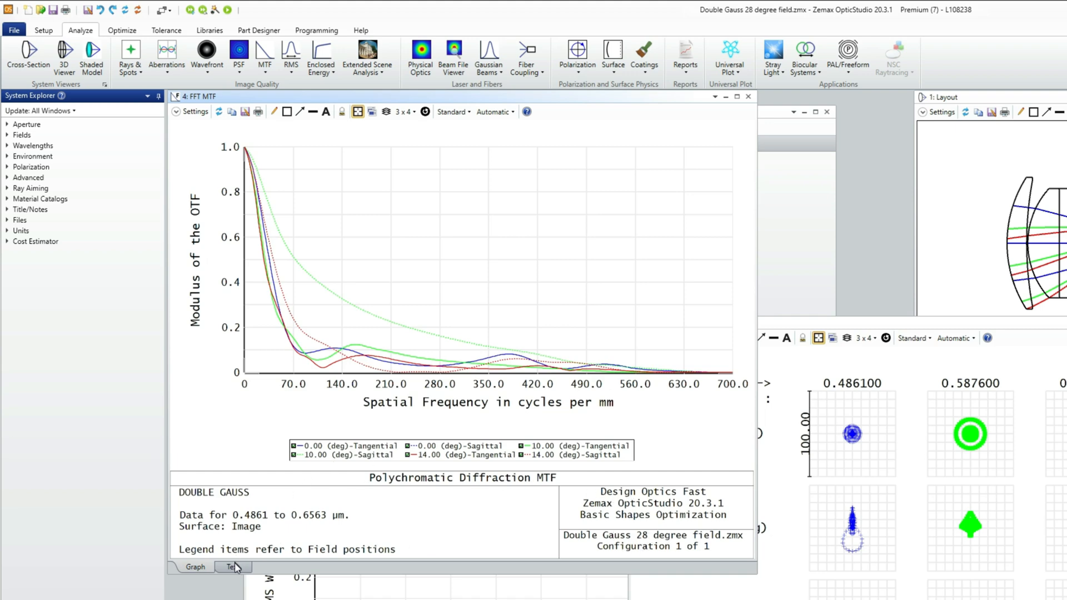
Bring the Lens Data editor back in front of the floating plots.
left_click(229, 567)
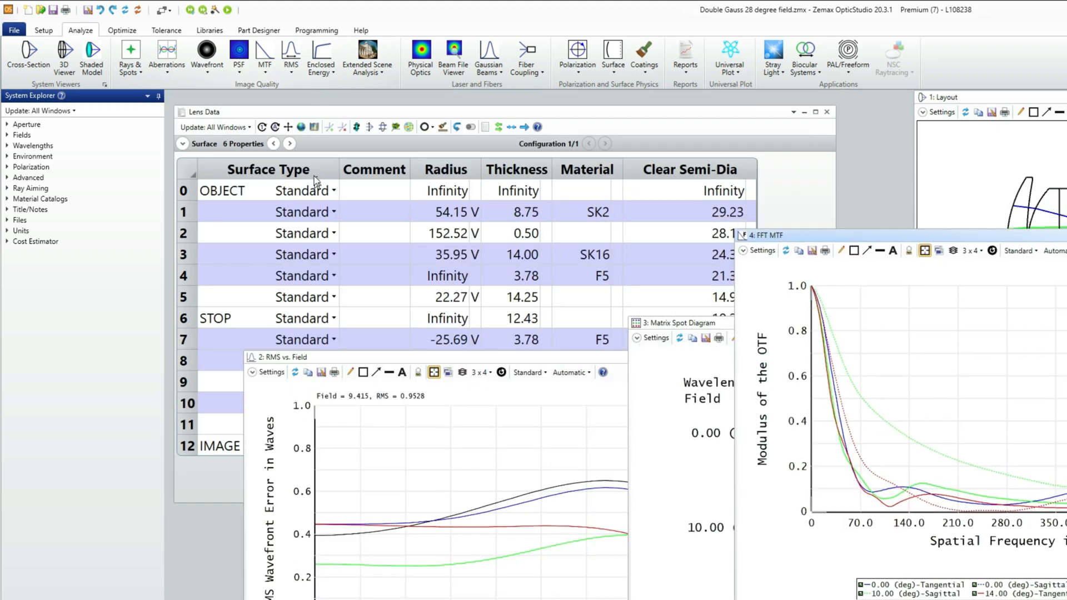
left_click(516, 318)
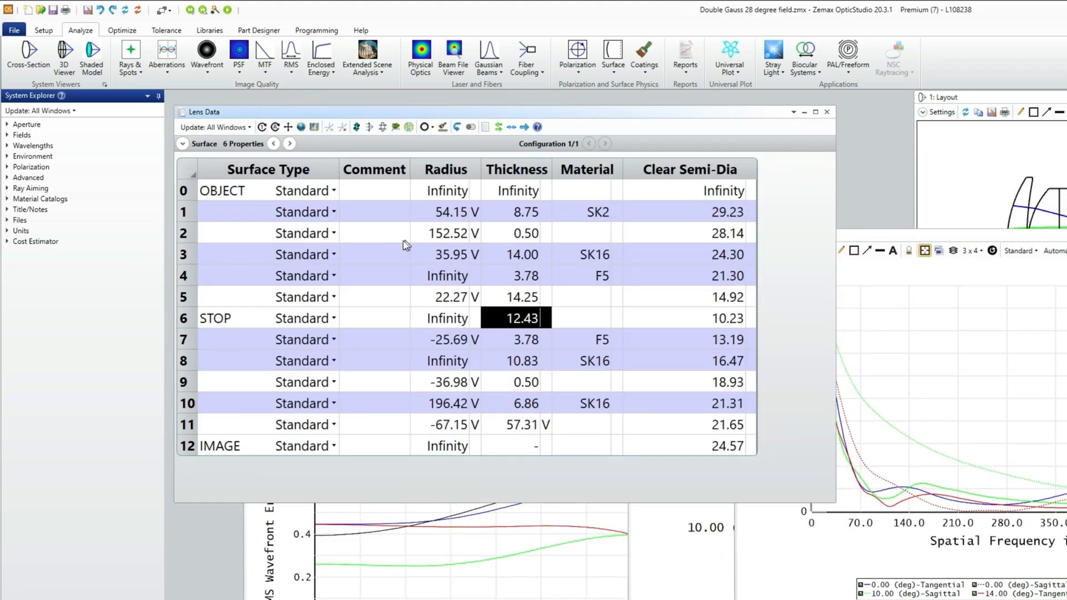
mouse_move(468, 240)
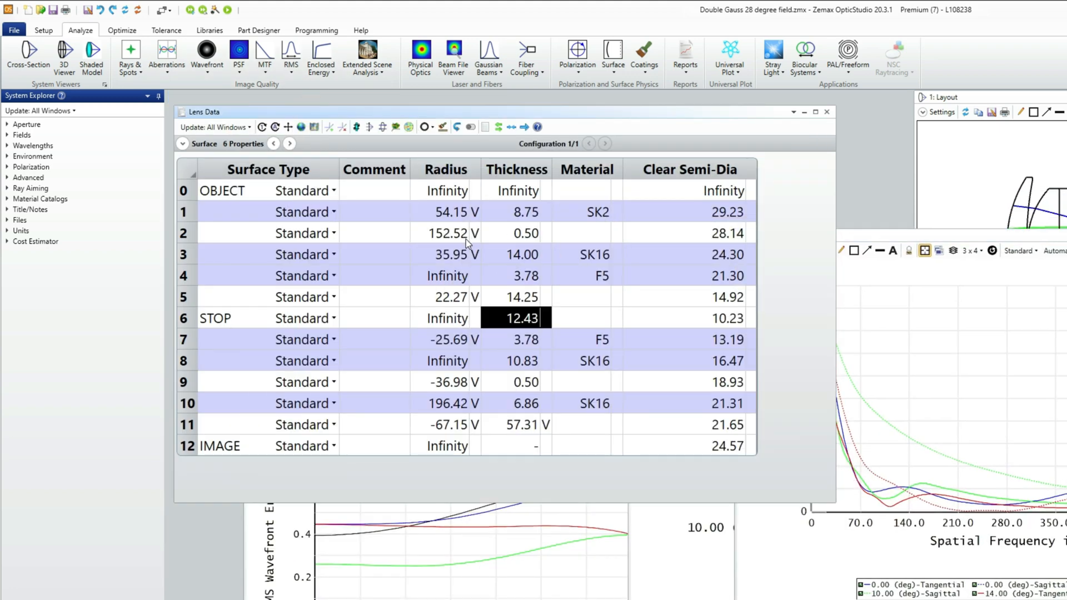